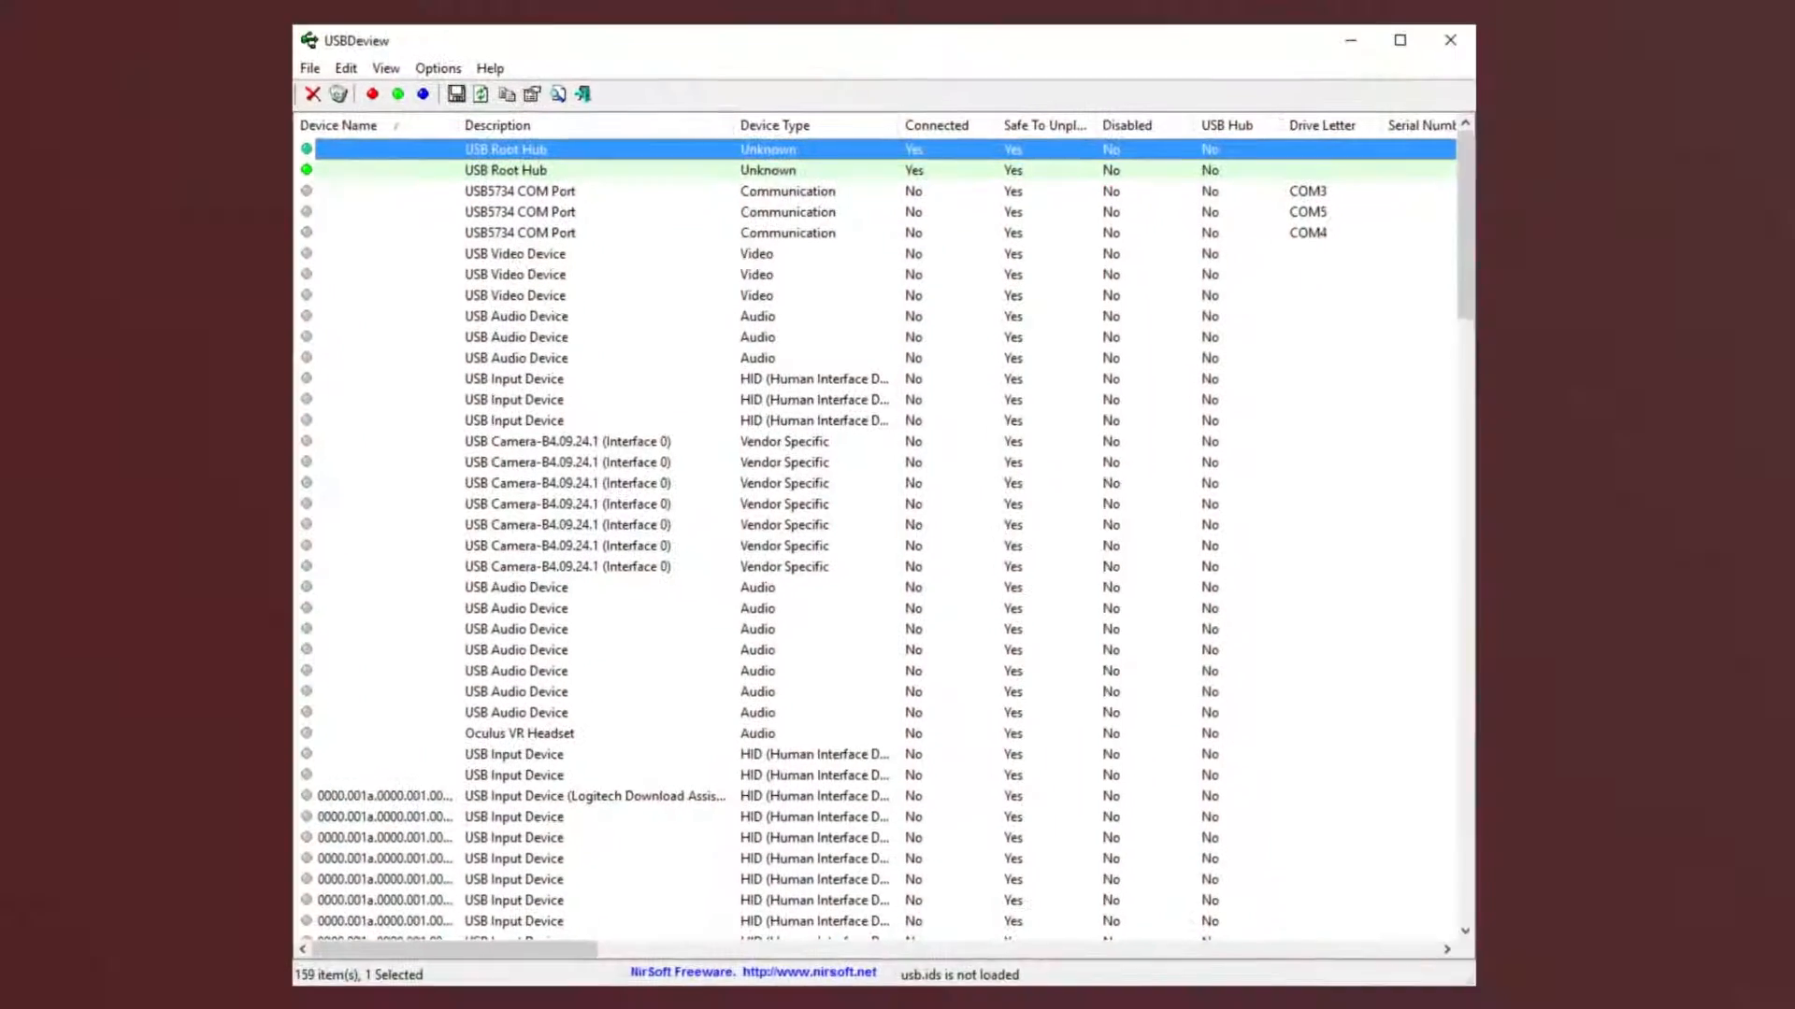
# Step: Inspect the two camera entries that are using the libusb0 driver
pyautogui.scroll(-3)
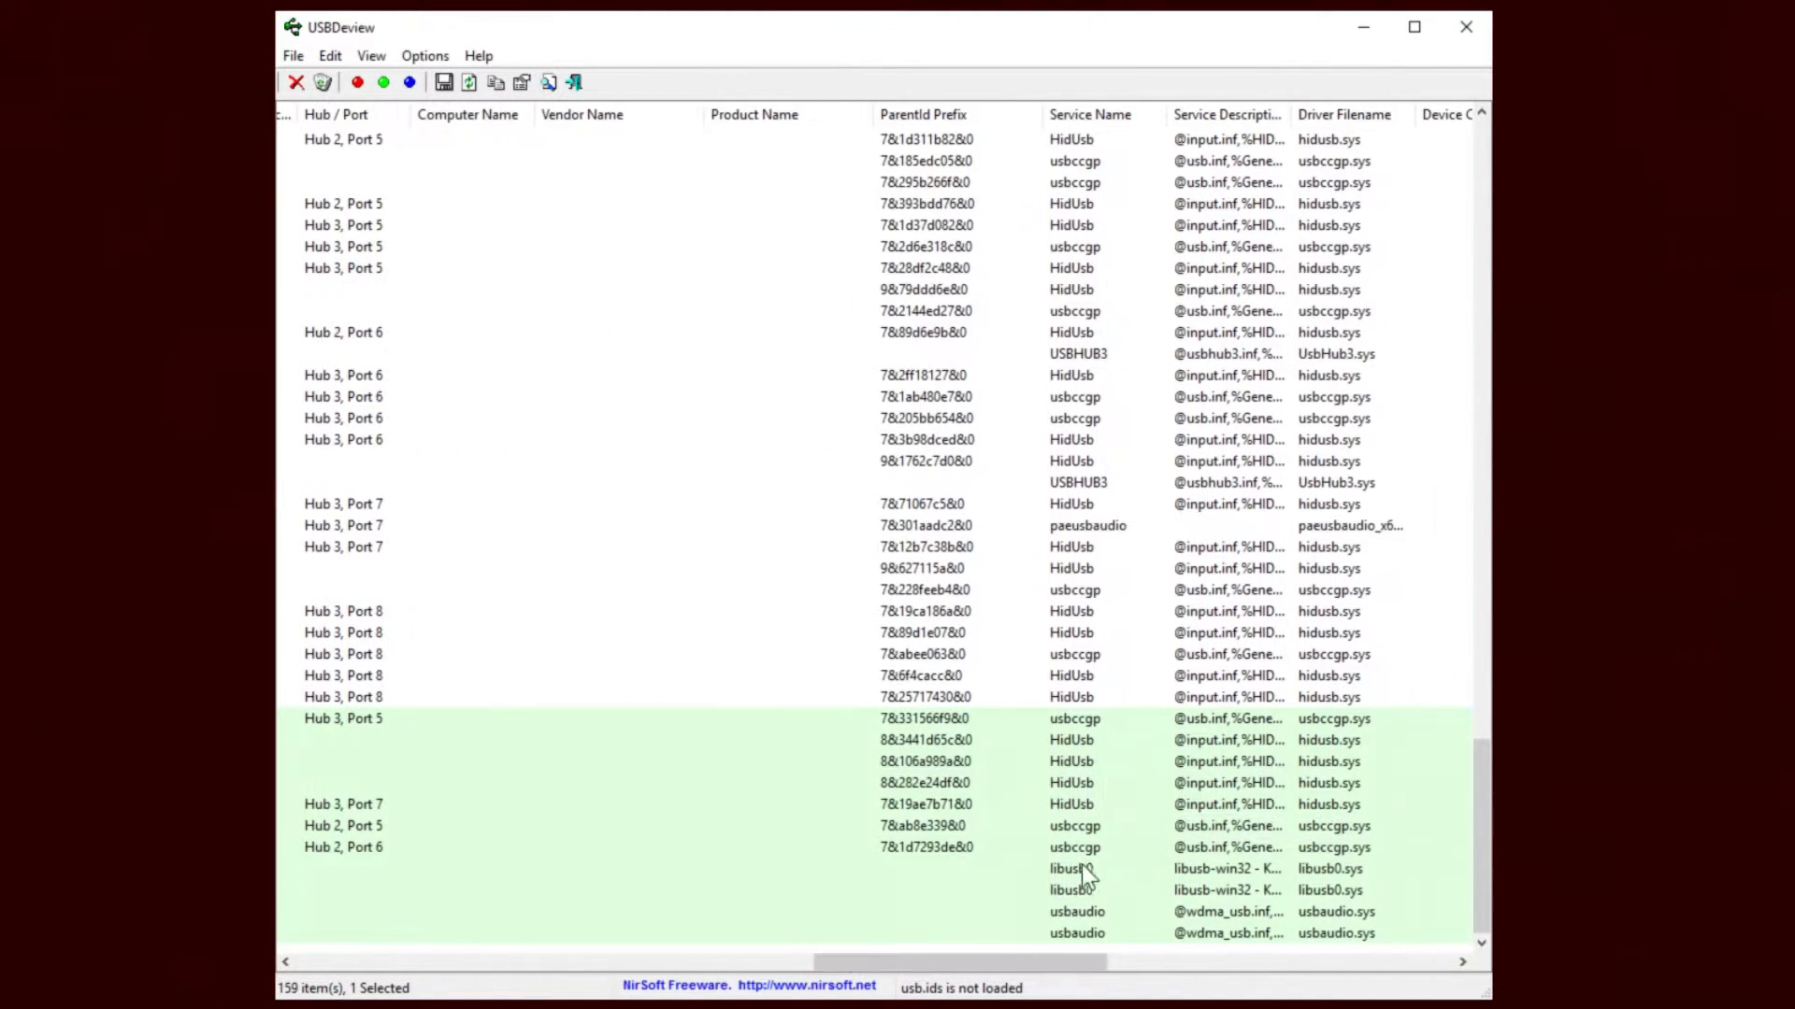
pyautogui.click(1064, 890)
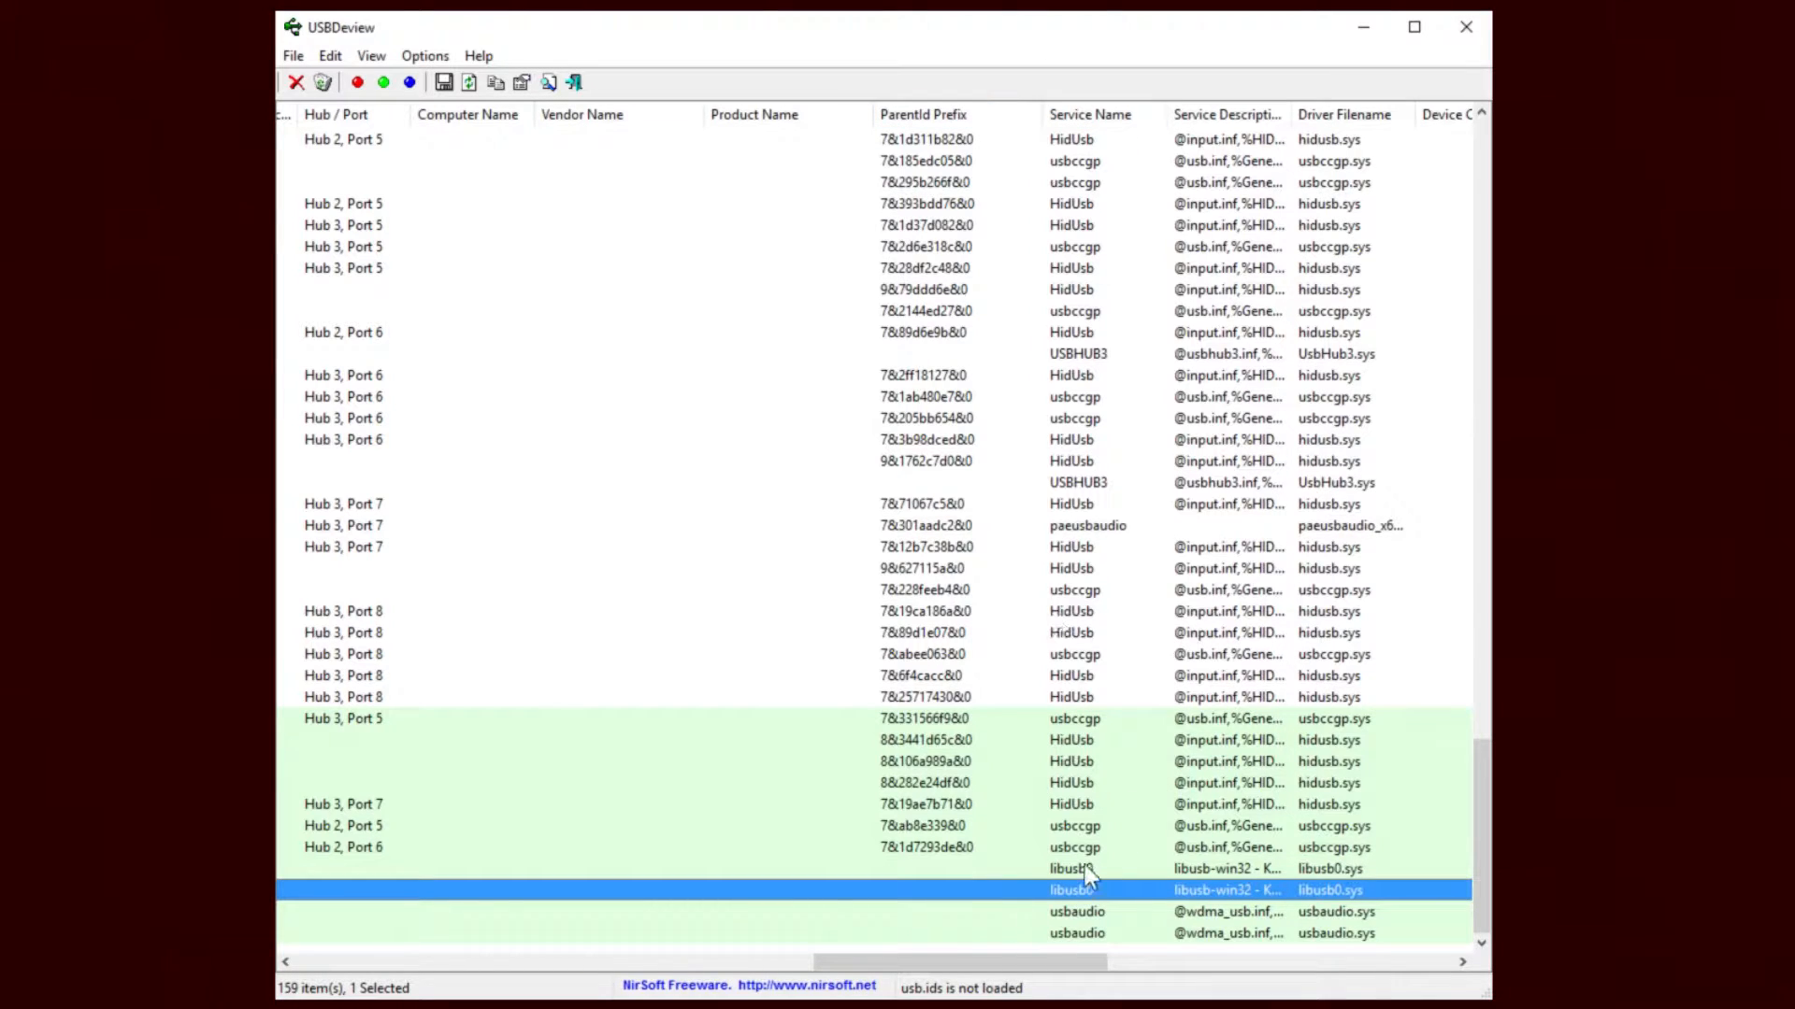
pyautogui.hscroll(3)
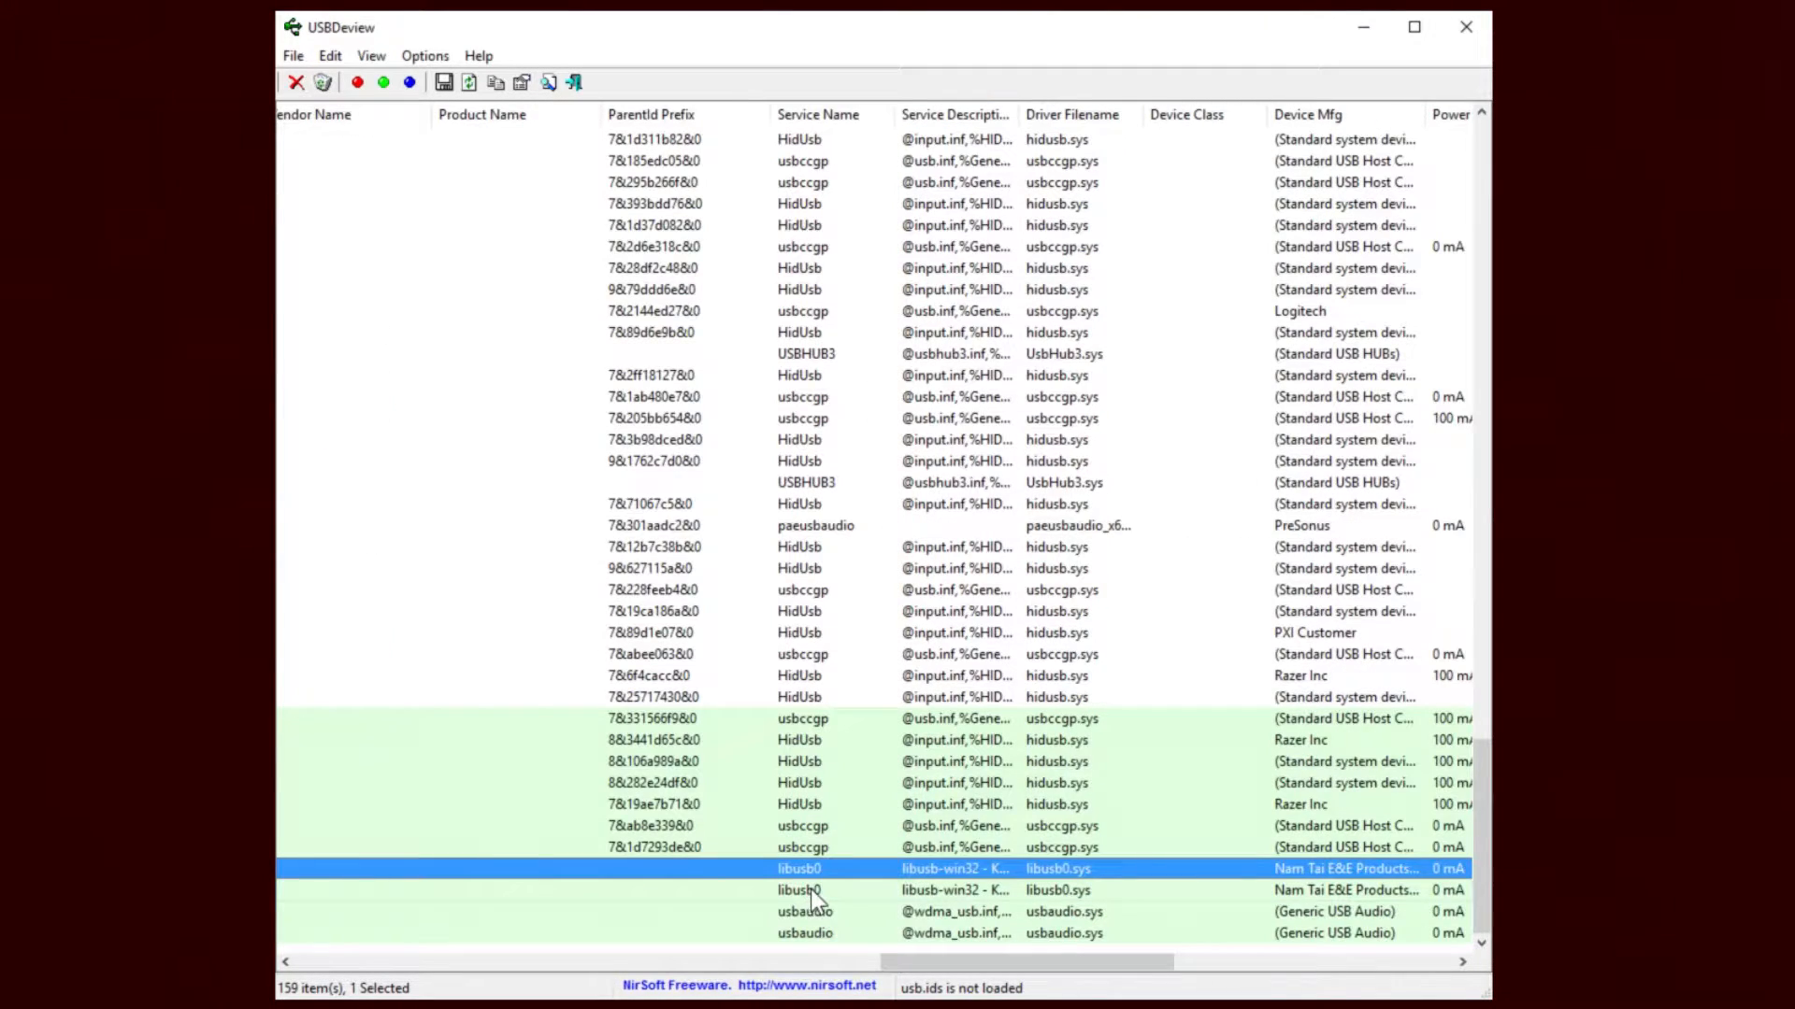
pyautogui.moveTo(857, 919)
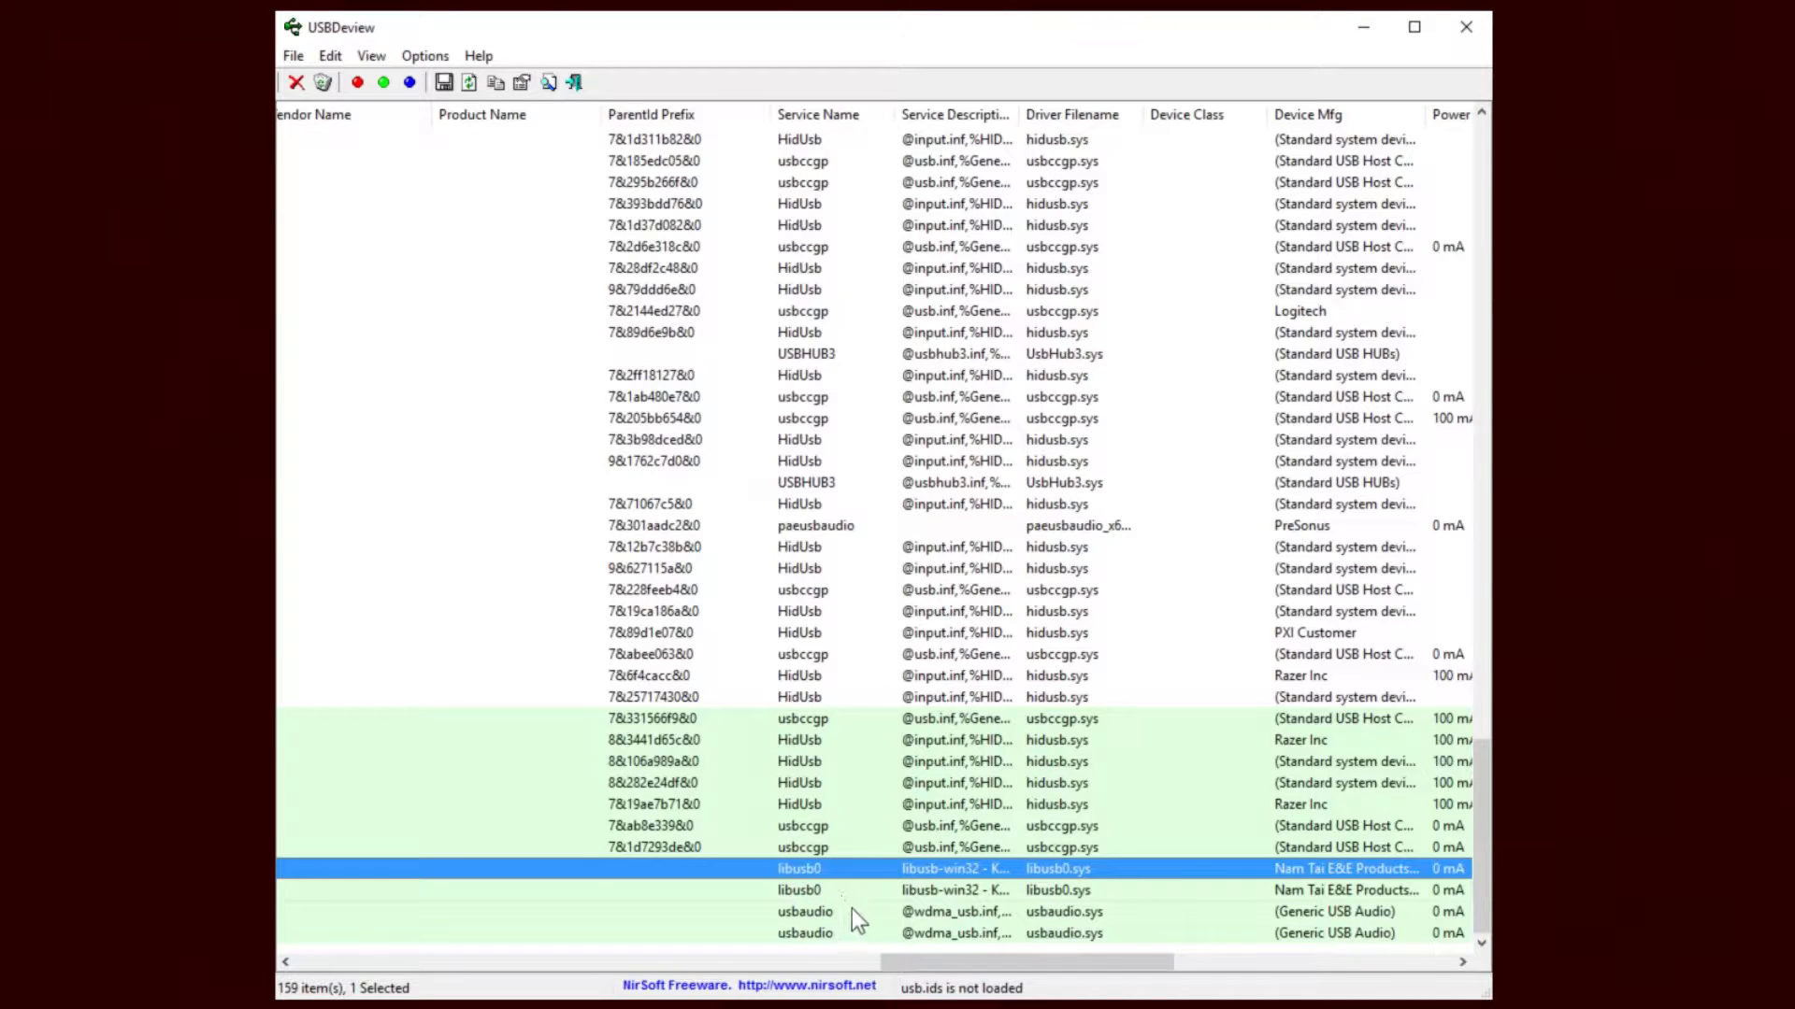
pyautogui.moveTo(820, 902)
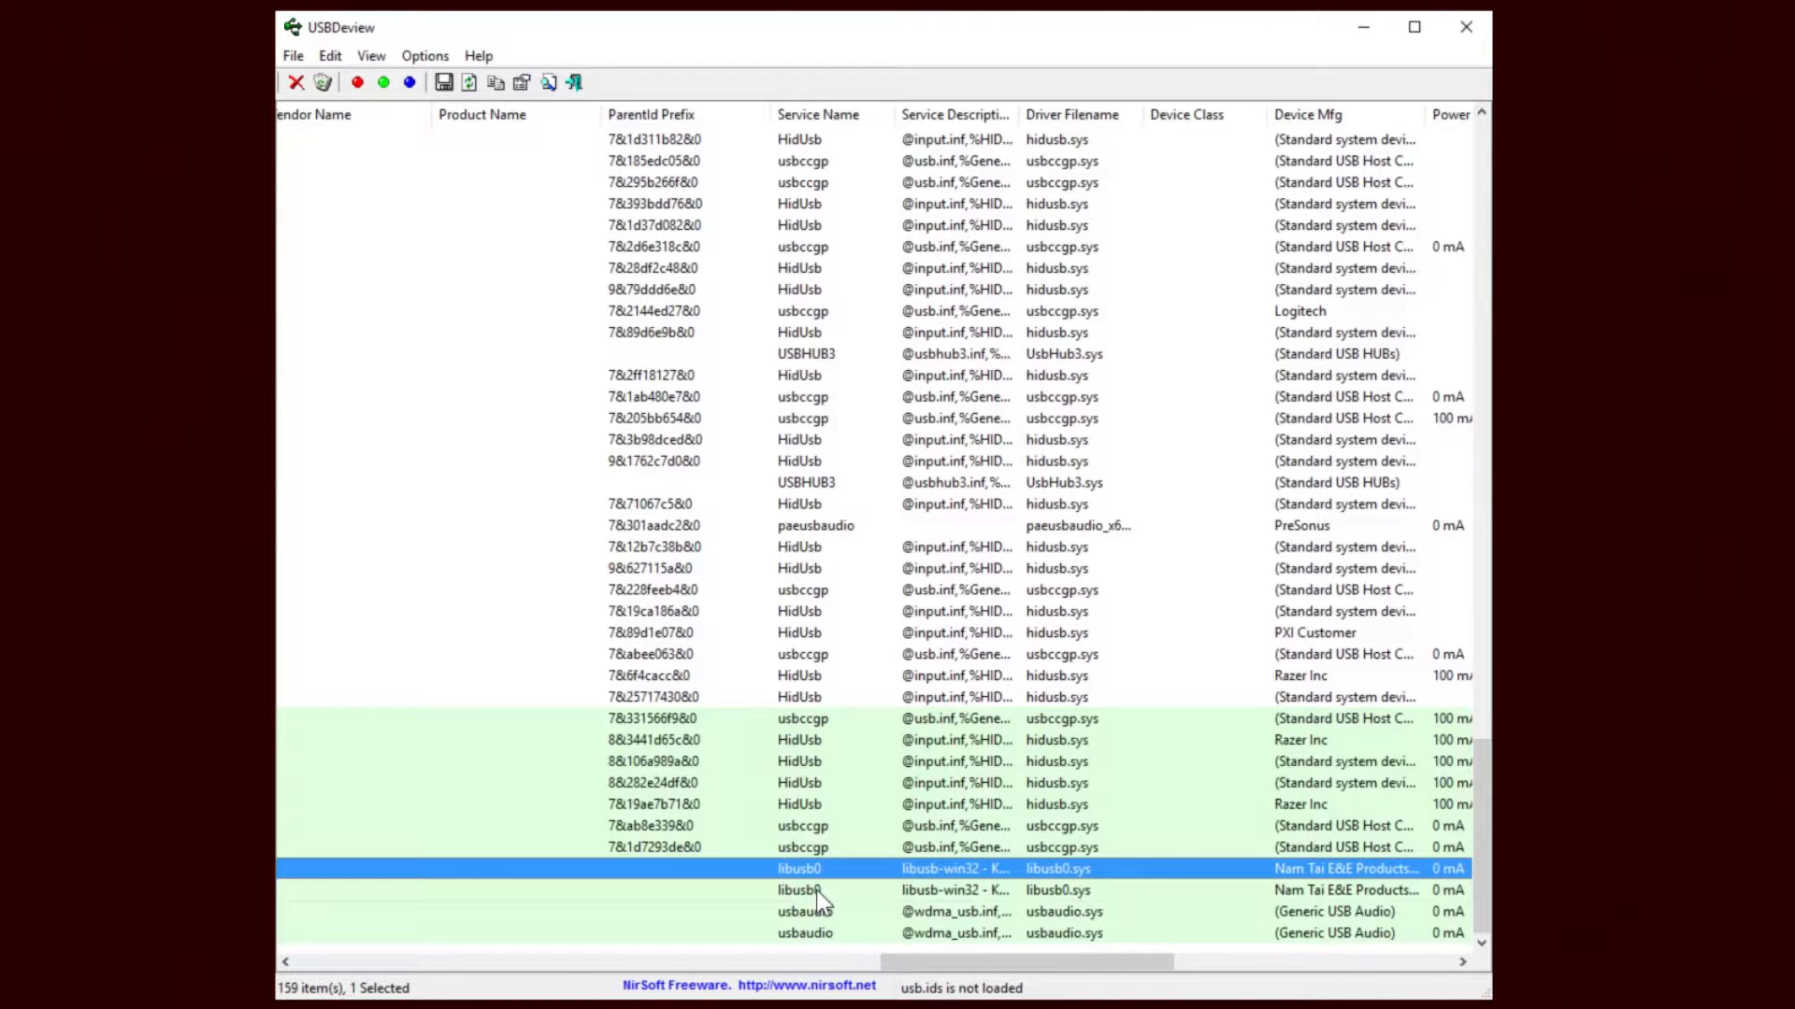
pyautogui.click(801, 889)
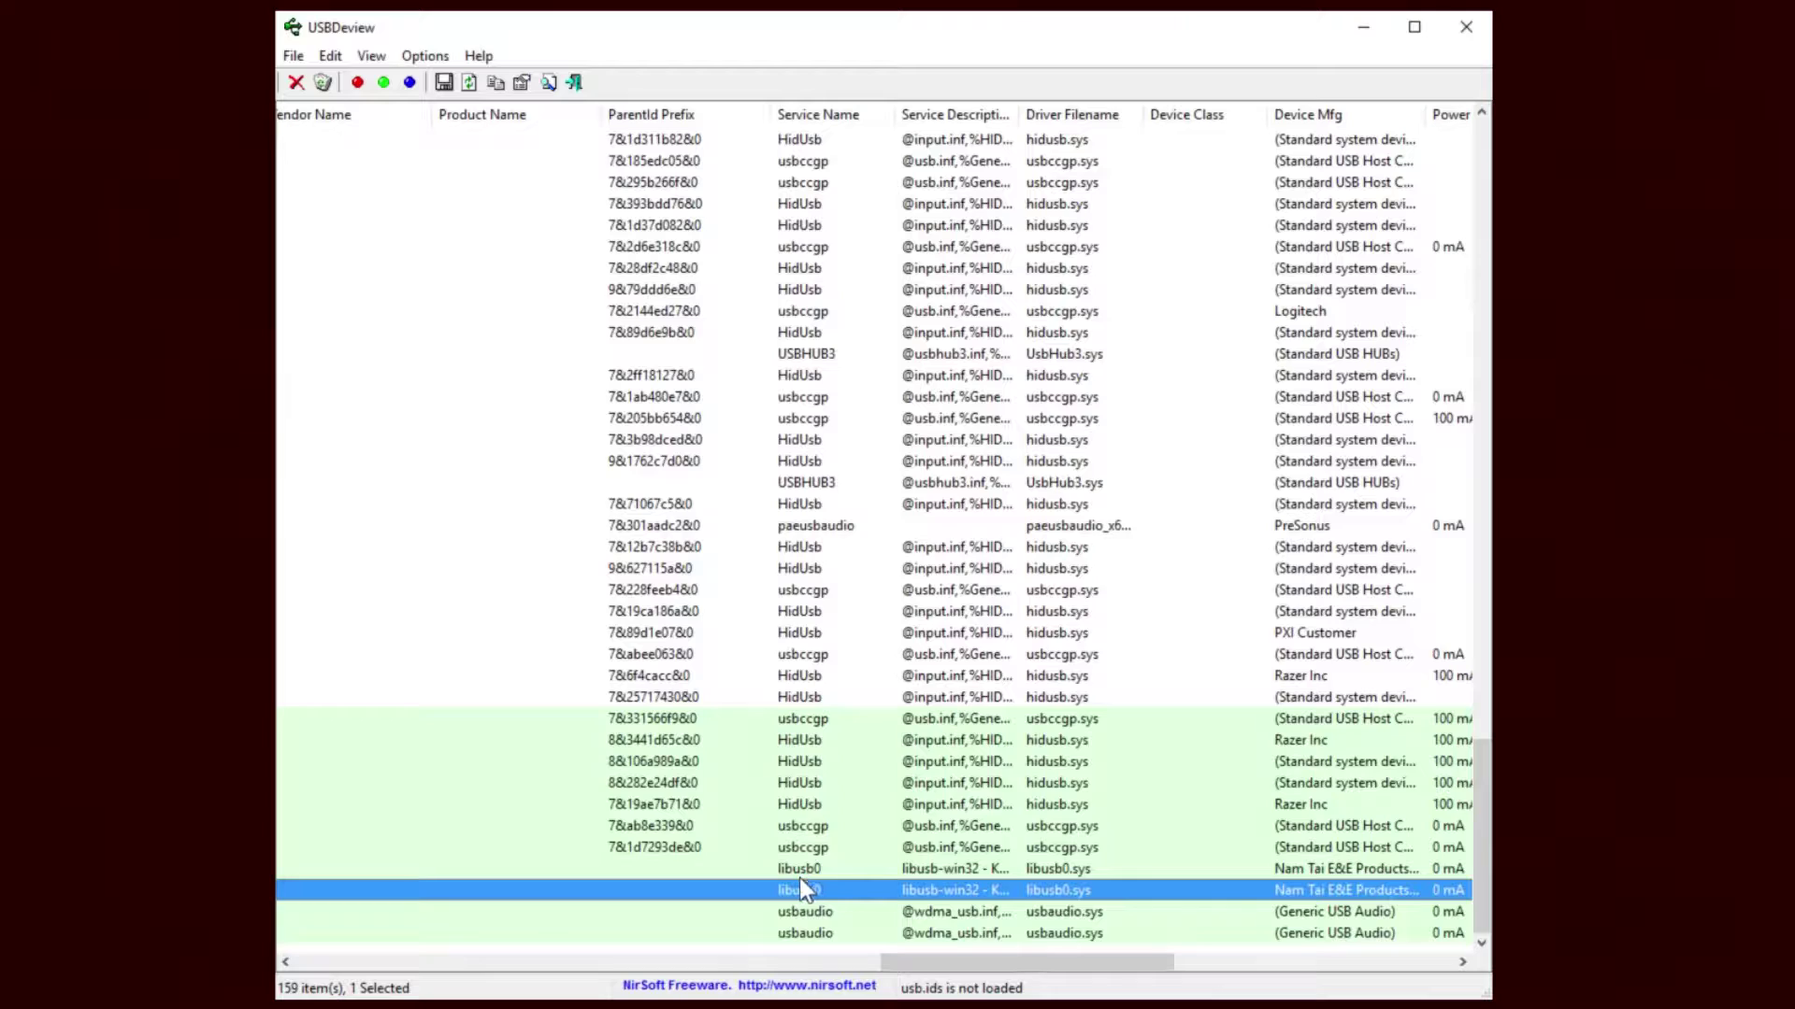
pyautogui.moveTo(878, 898)
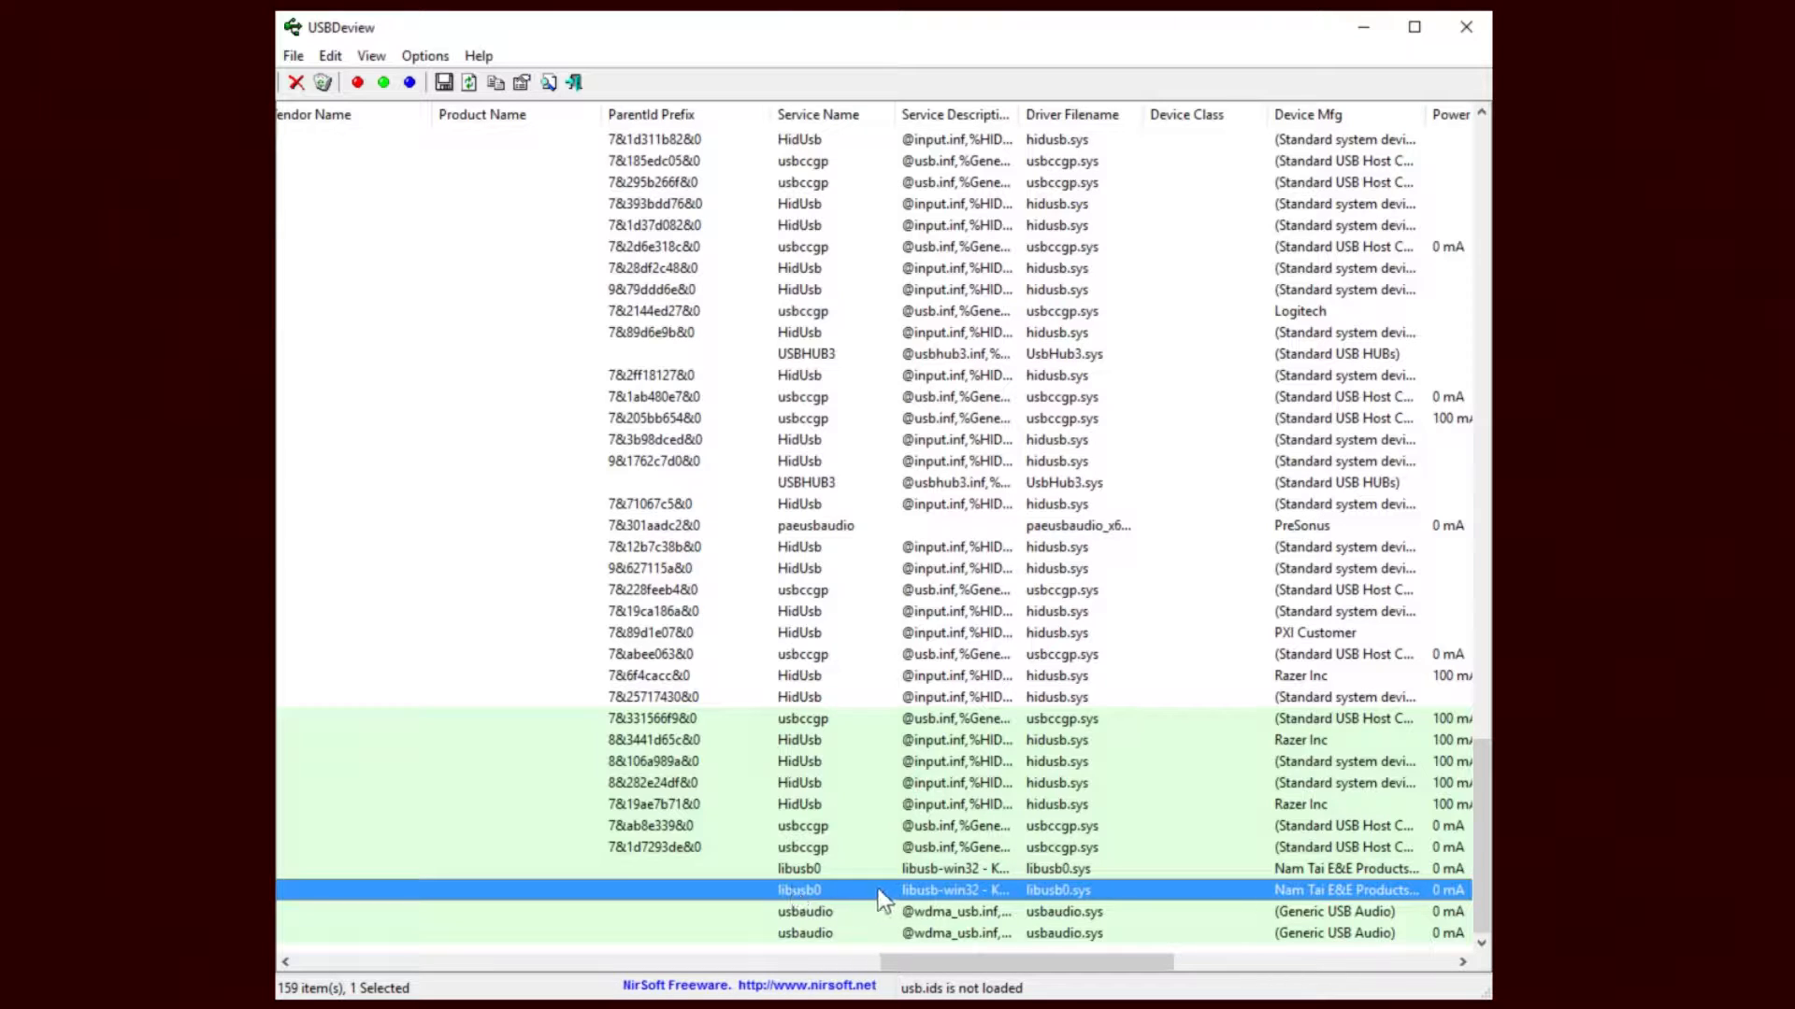
pyautogui.moveTo(1463, 55)
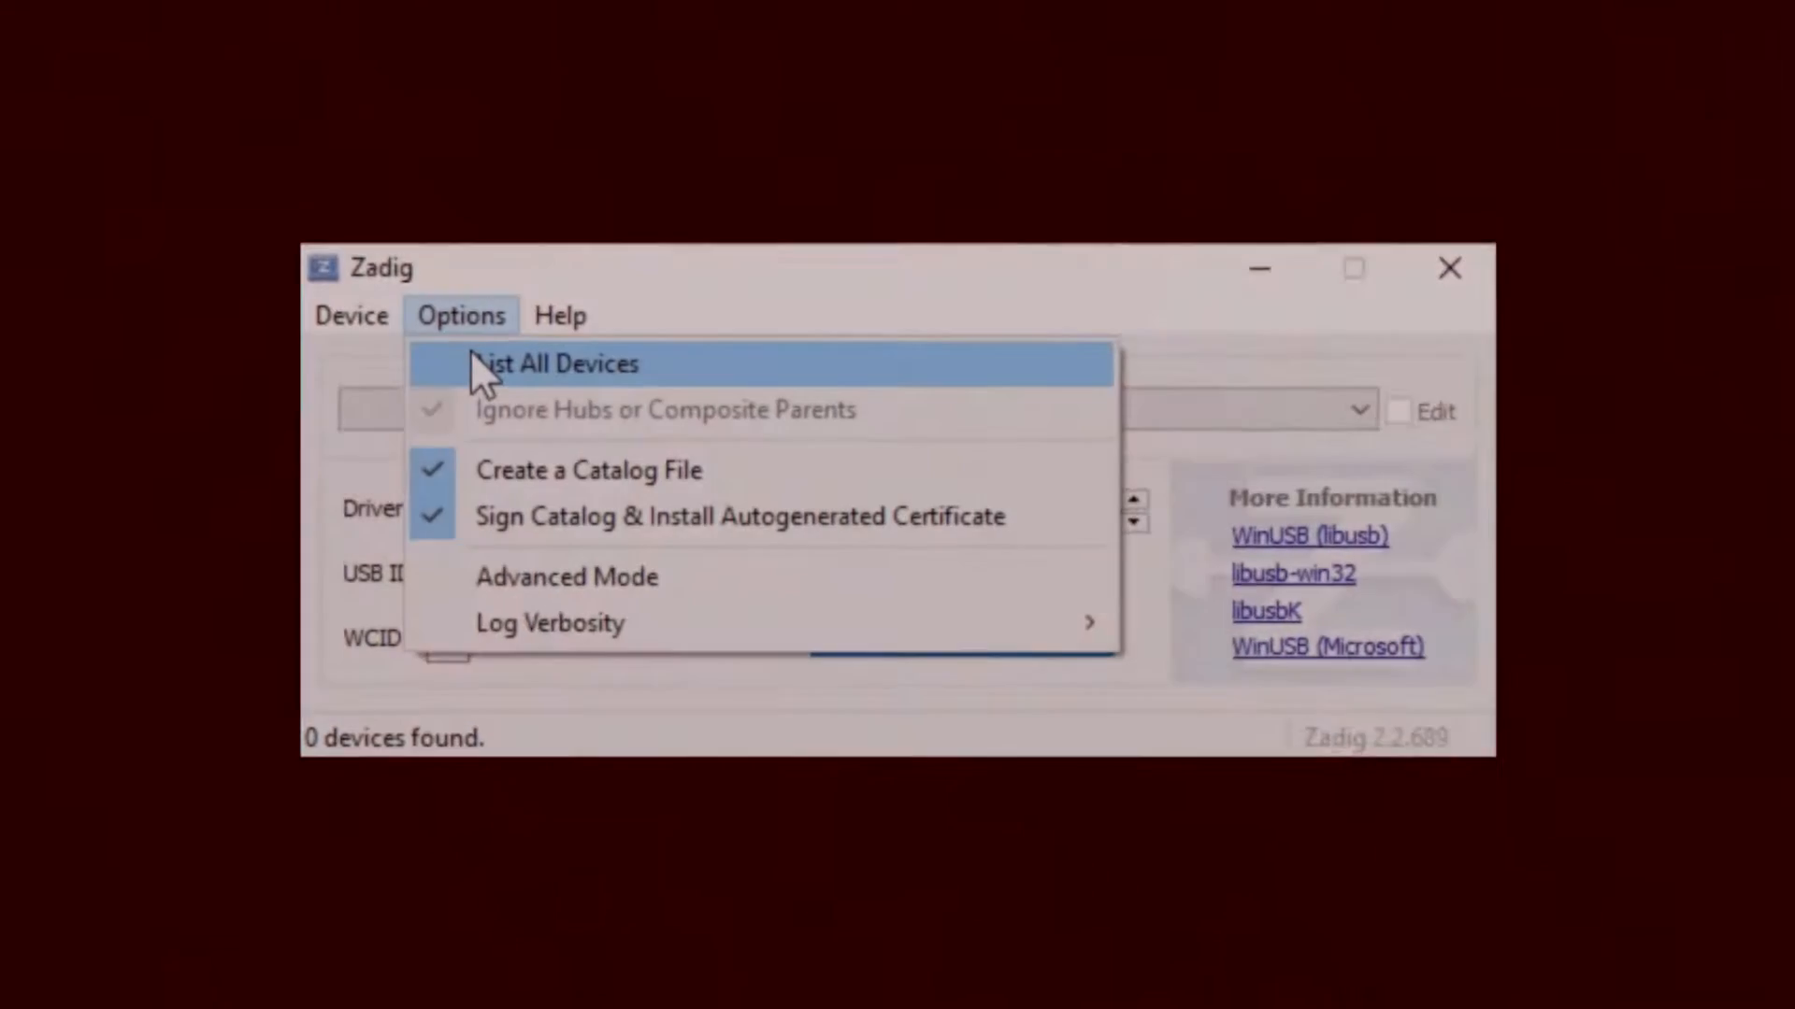
# Step: List all devices, select USB Camera (Interface 0), and install libusbK on it
pyautogui.click(561, 363)
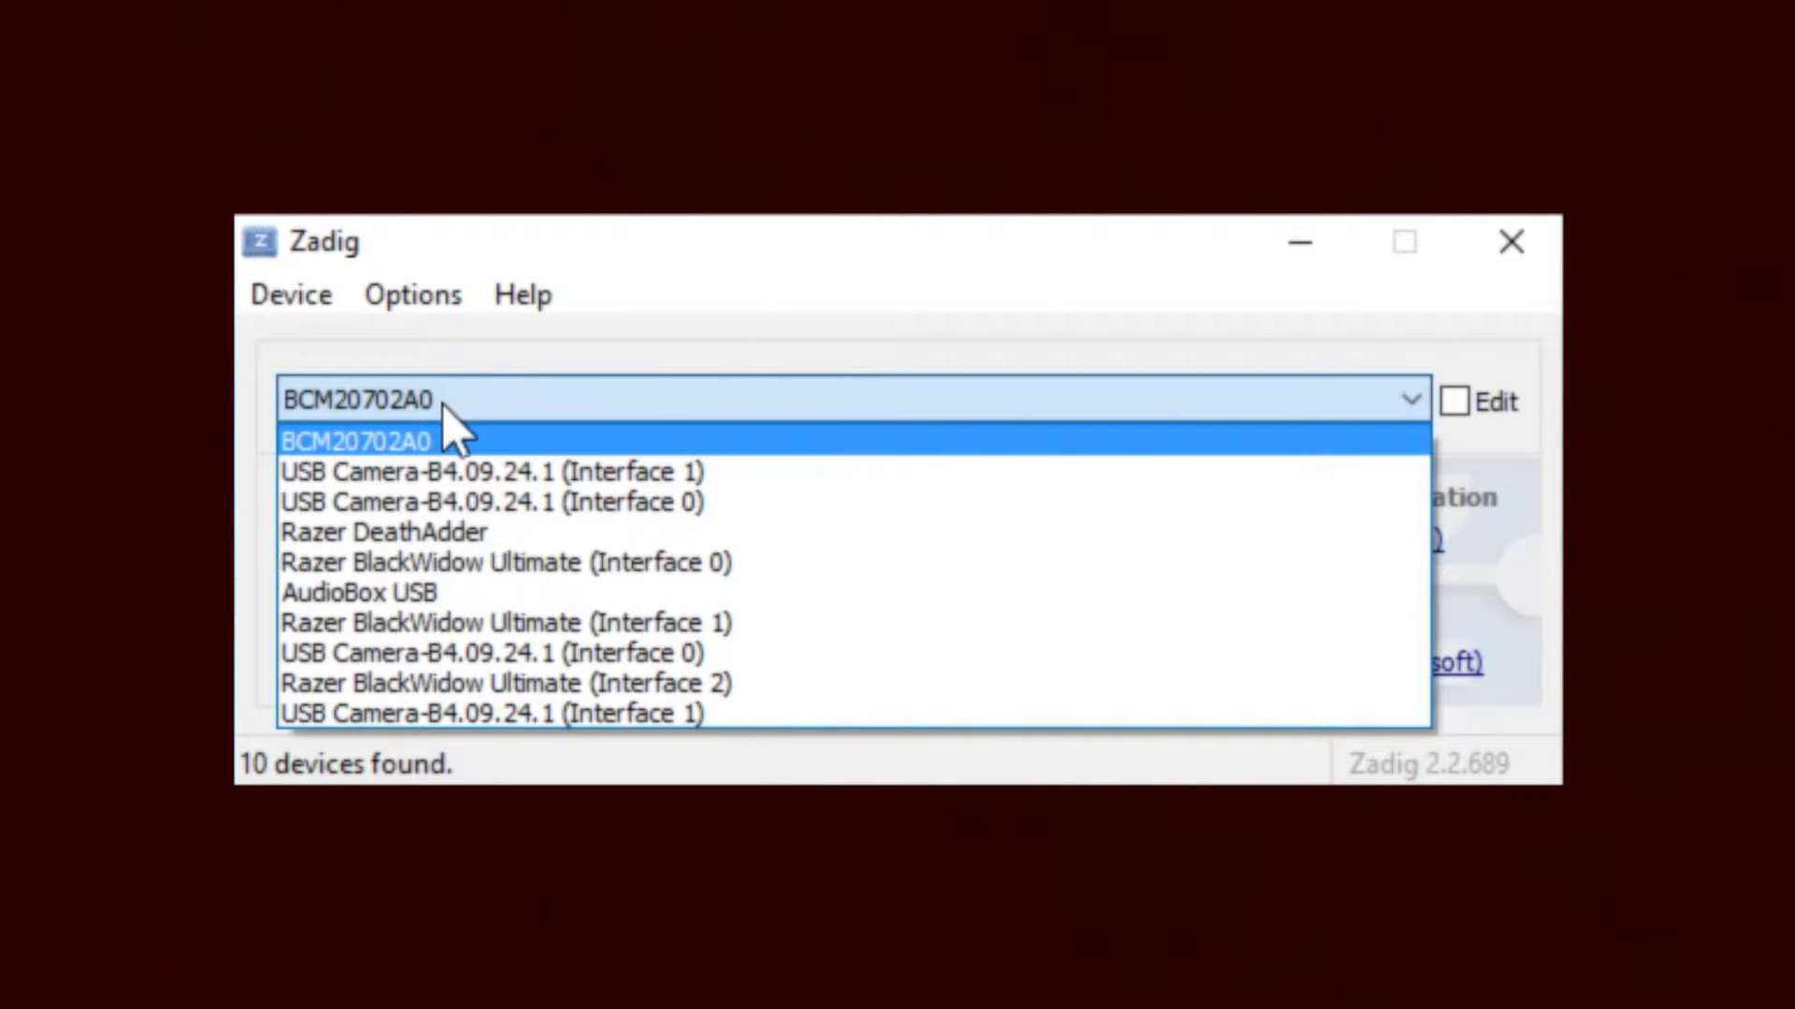
pyautogui.click(493, 501)
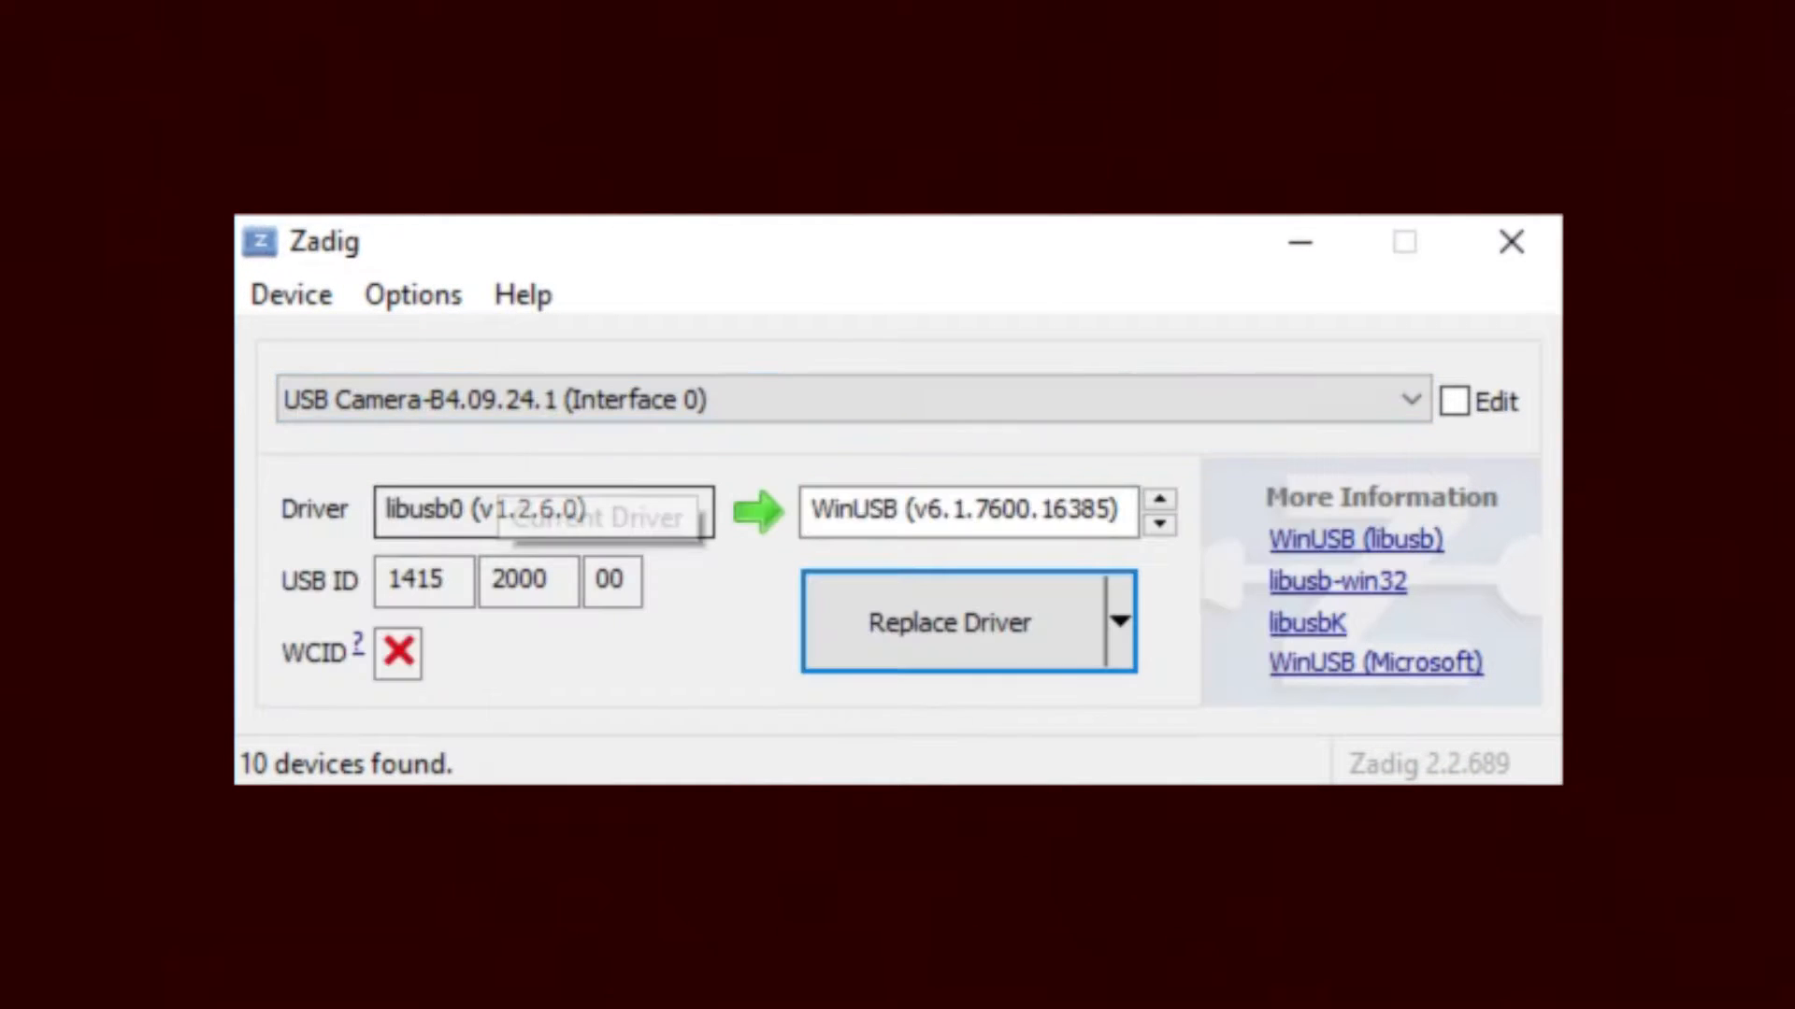
pyautogui.moveTo(1159, 526)
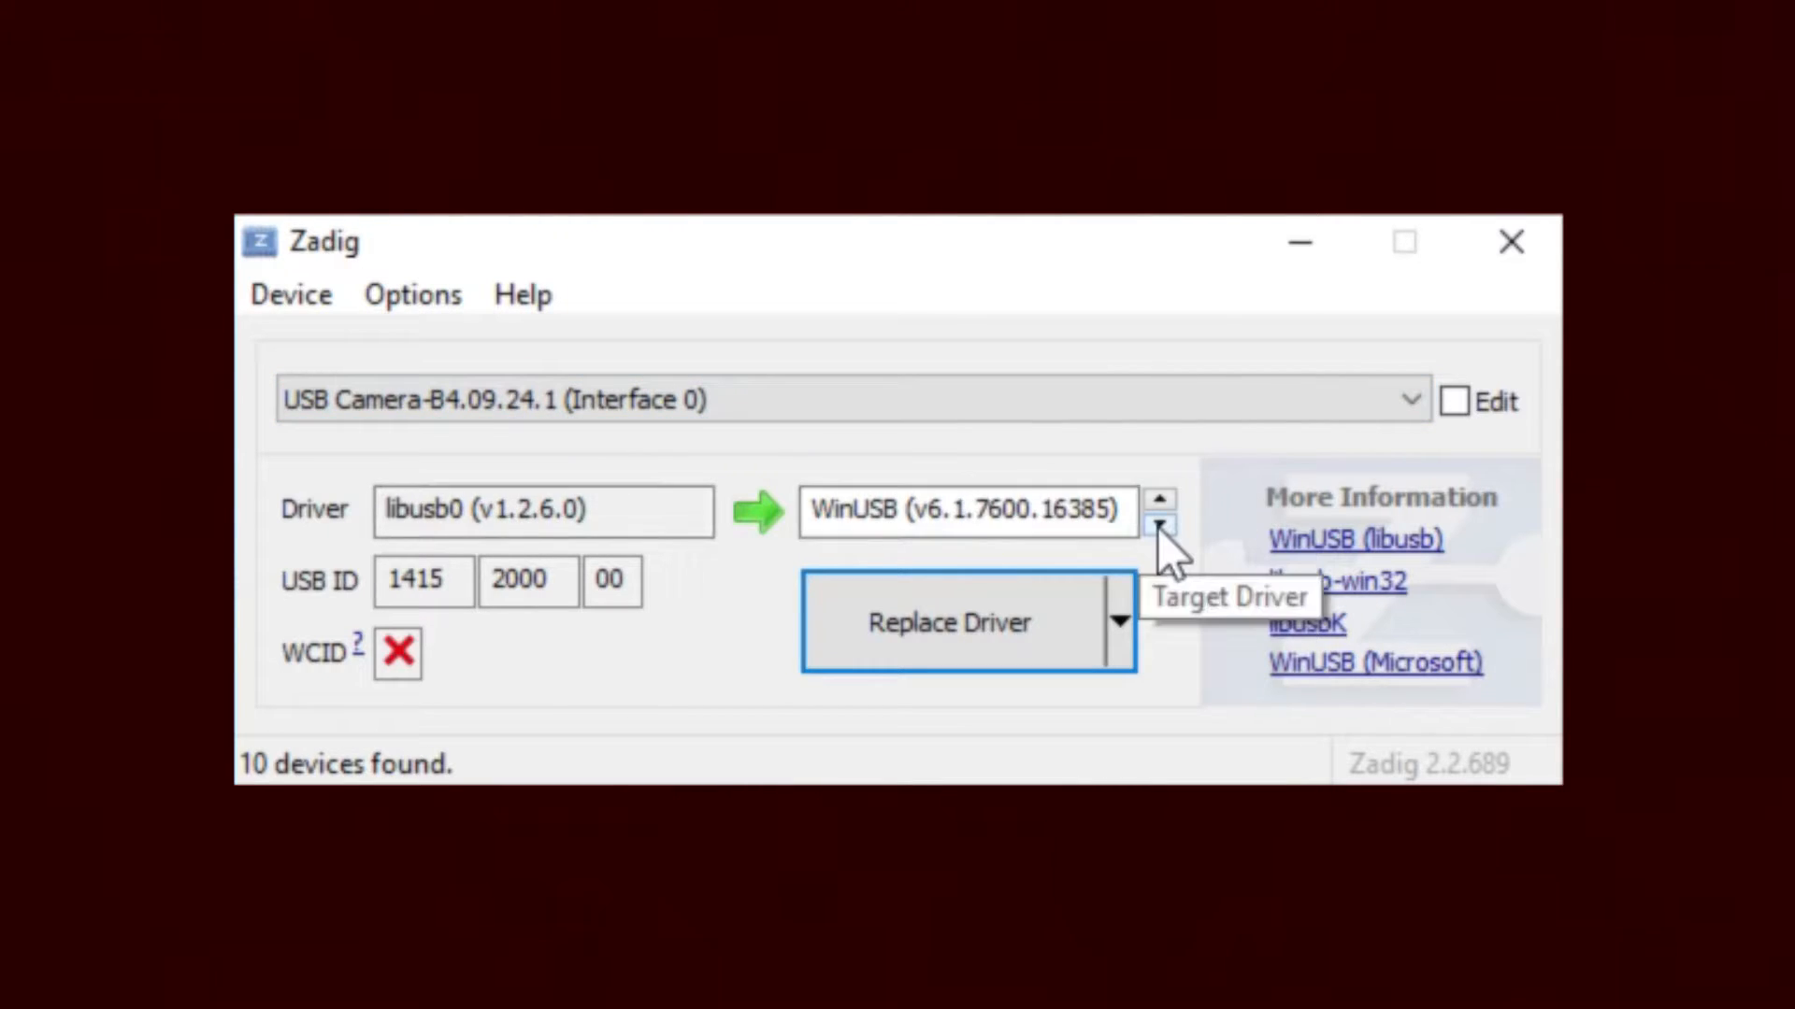
pyautogui.click(1159, 524)
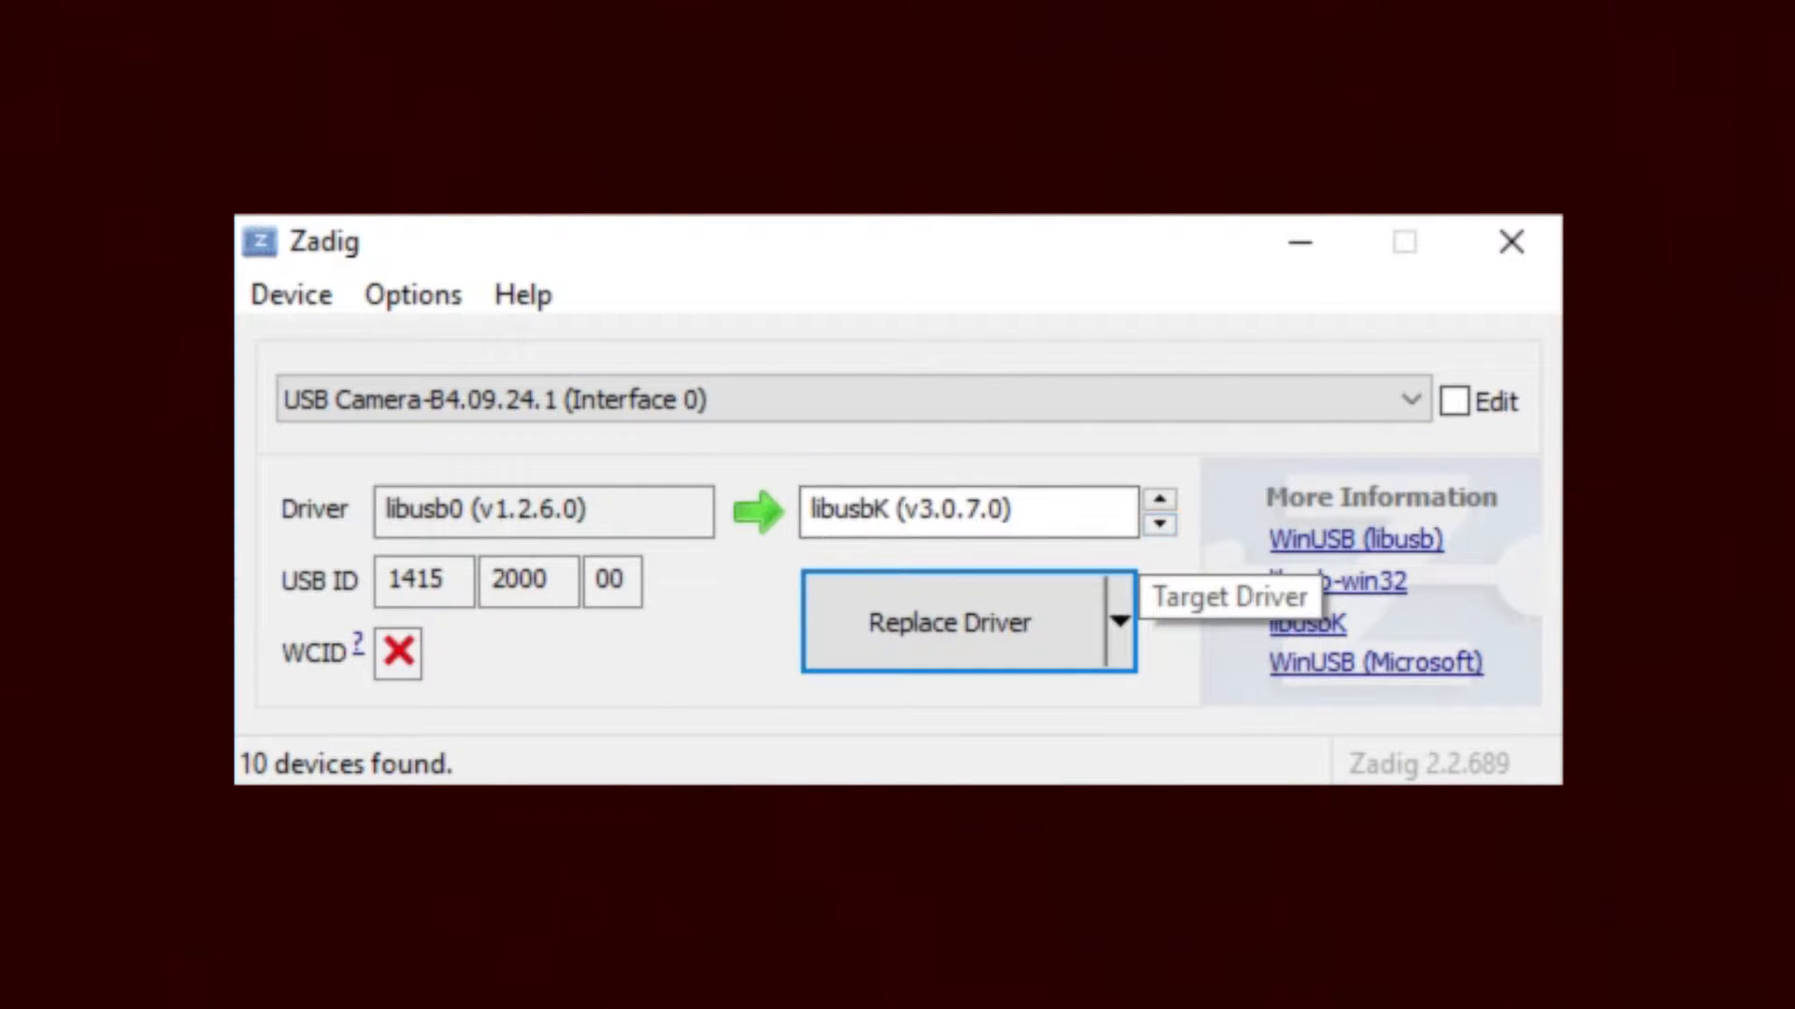
pyautogui.click(947, 622)
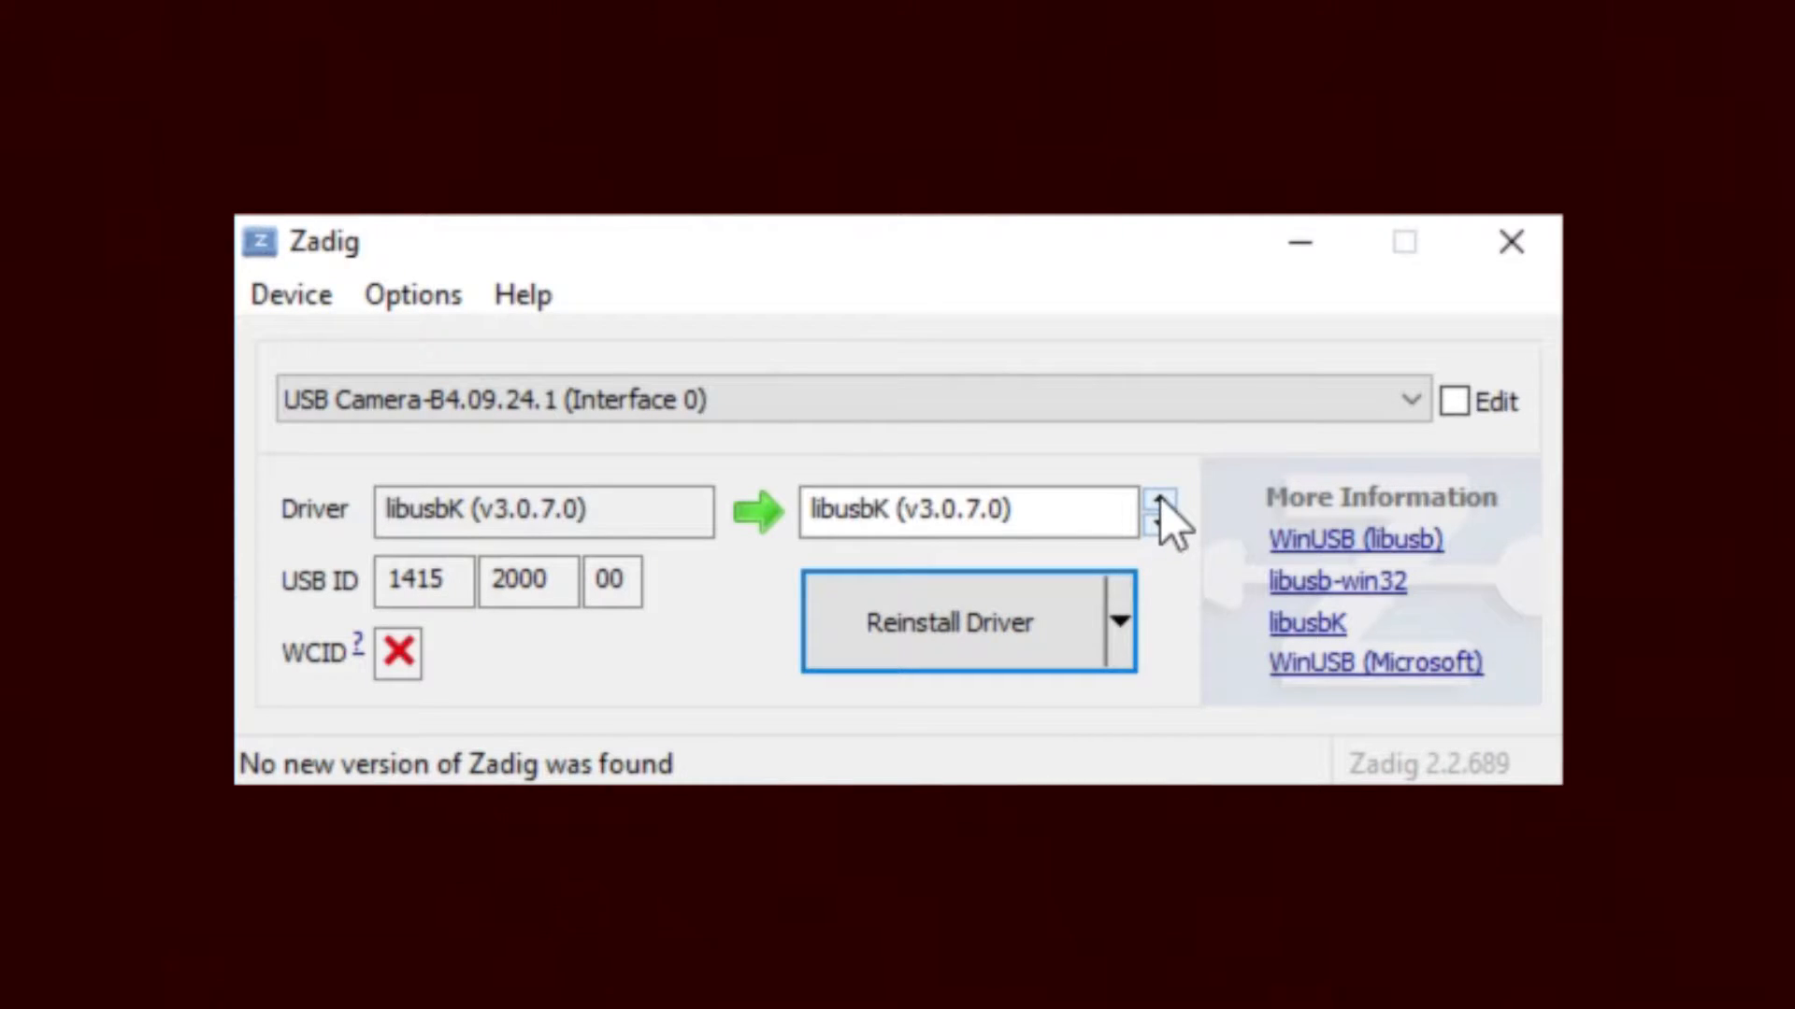
# Step: Install libusb-win32 on the camera's Interface 0 and dismiss the success message
pyautogui.click(1158, 500)
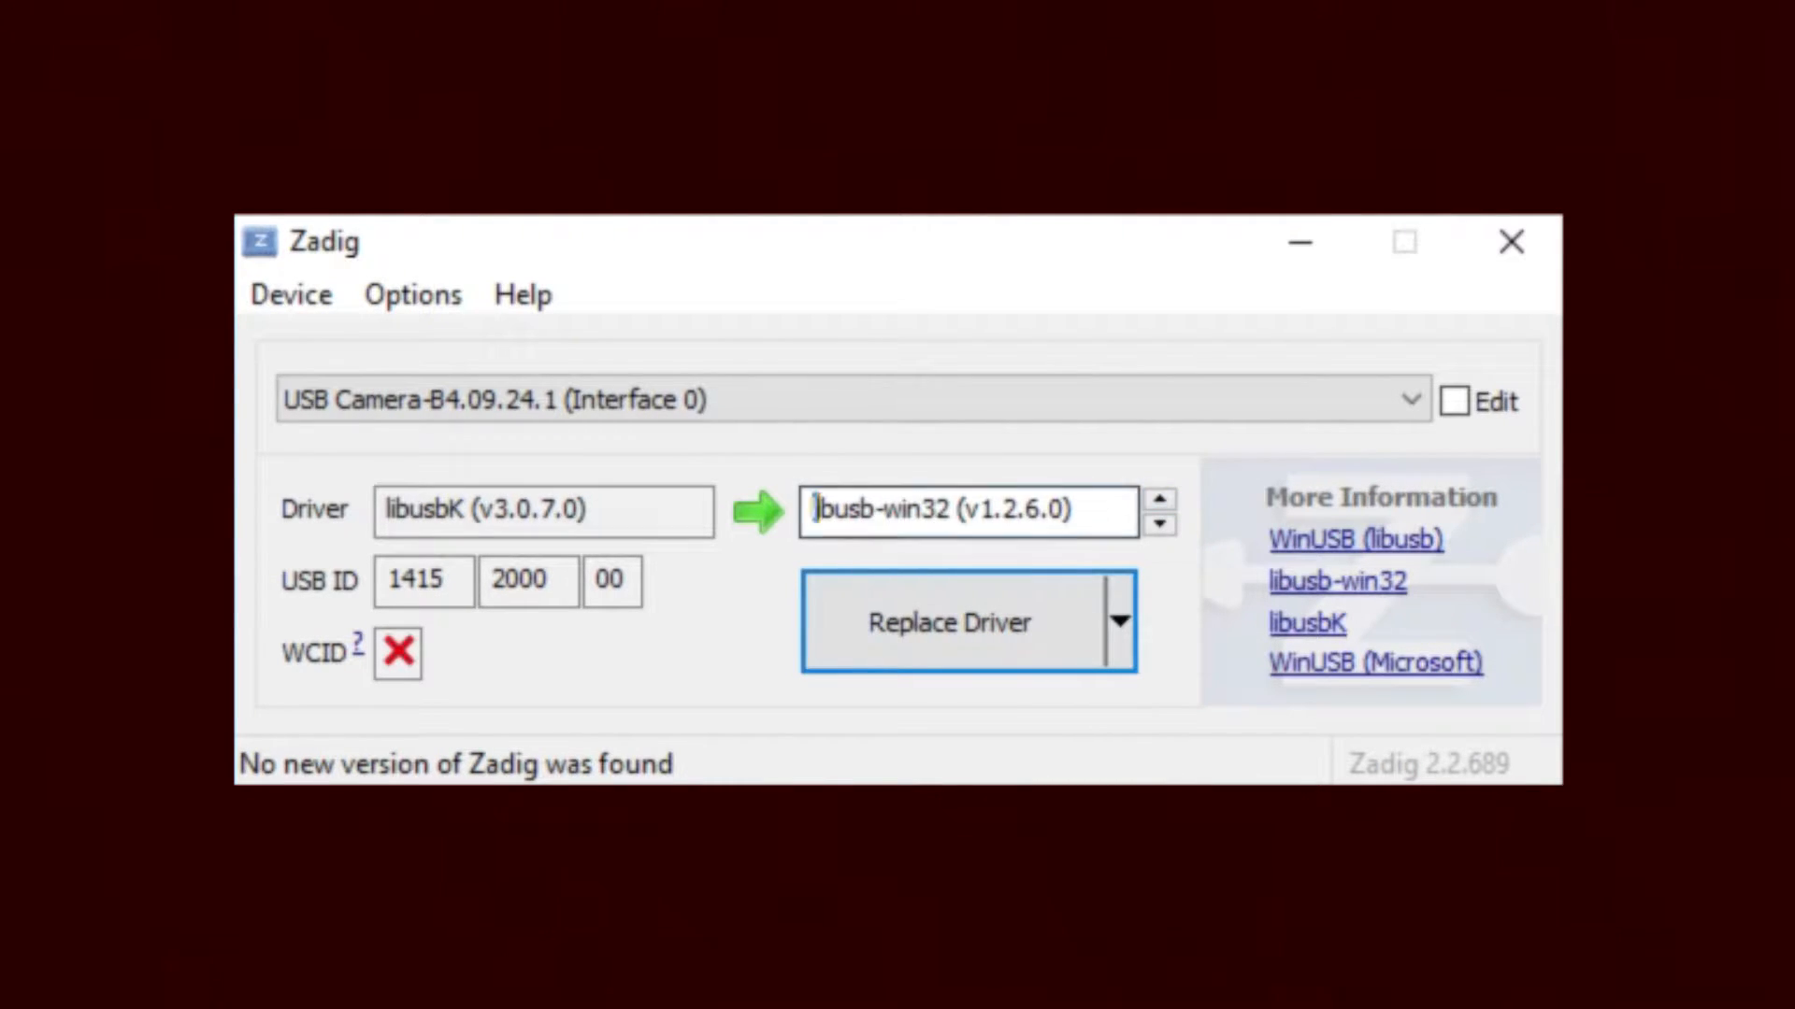
pyautogui.click(947, 622)
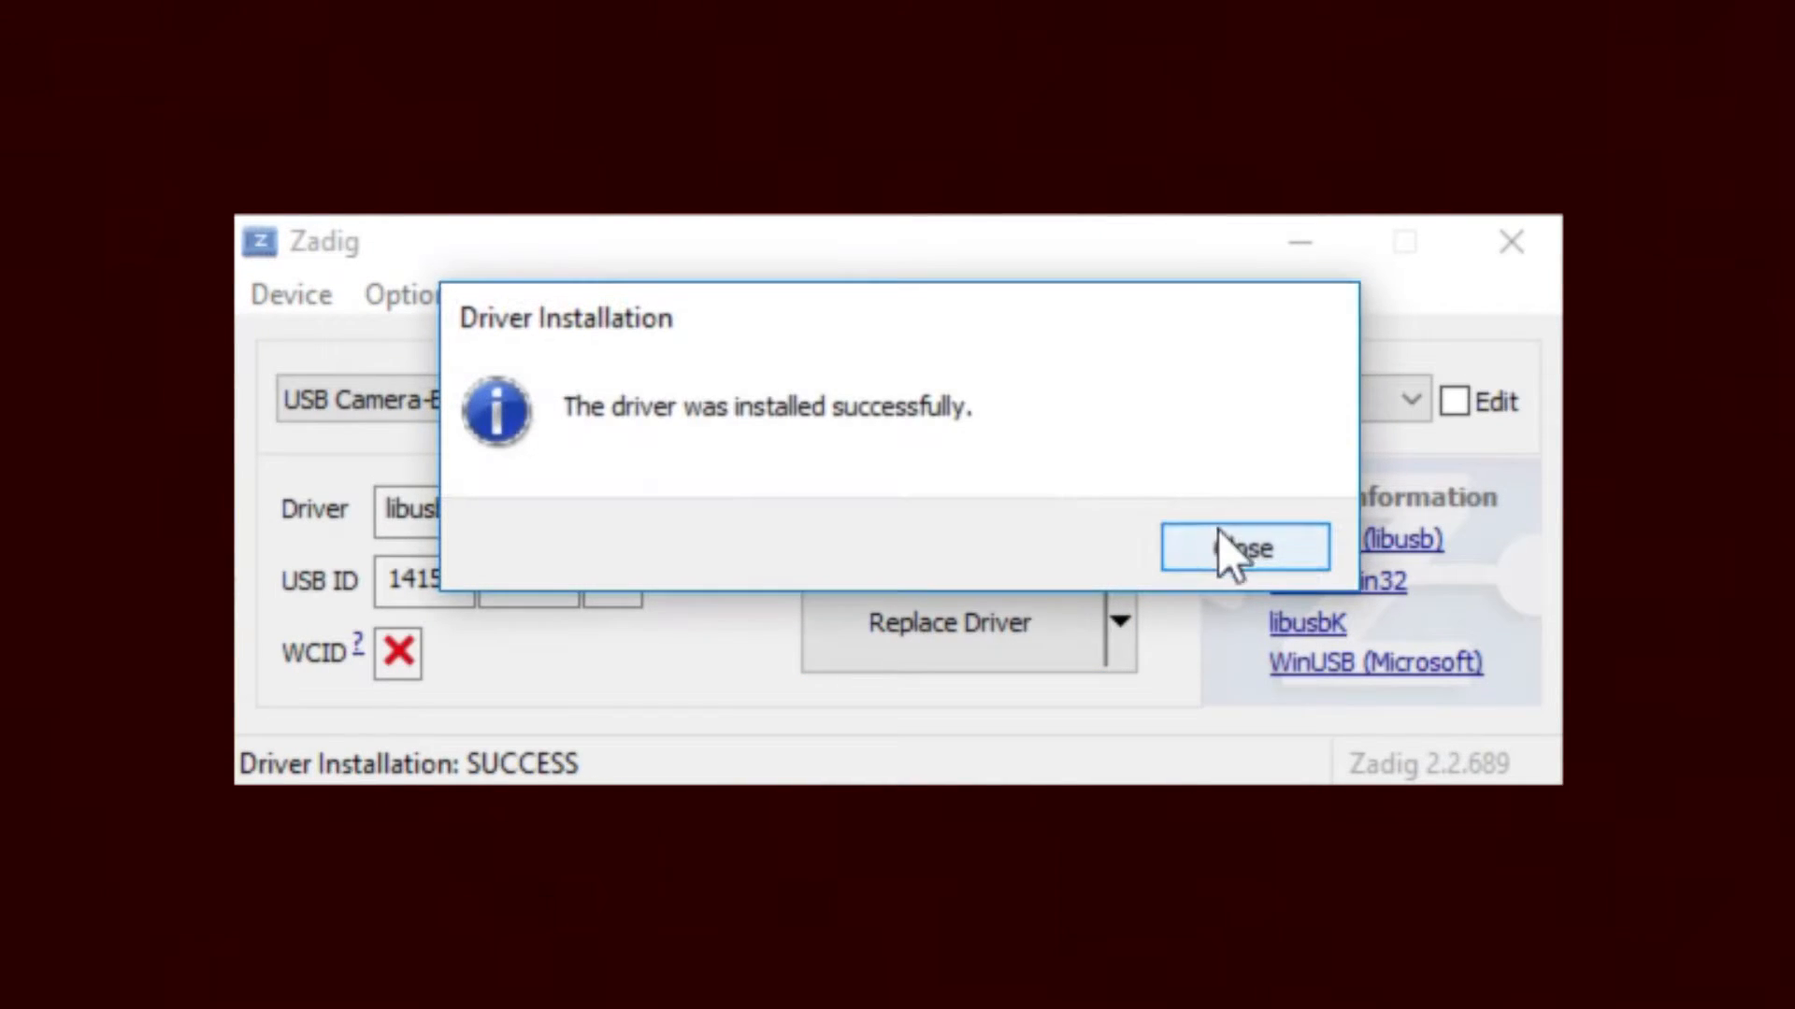
pyautogui.click(1243, 547)
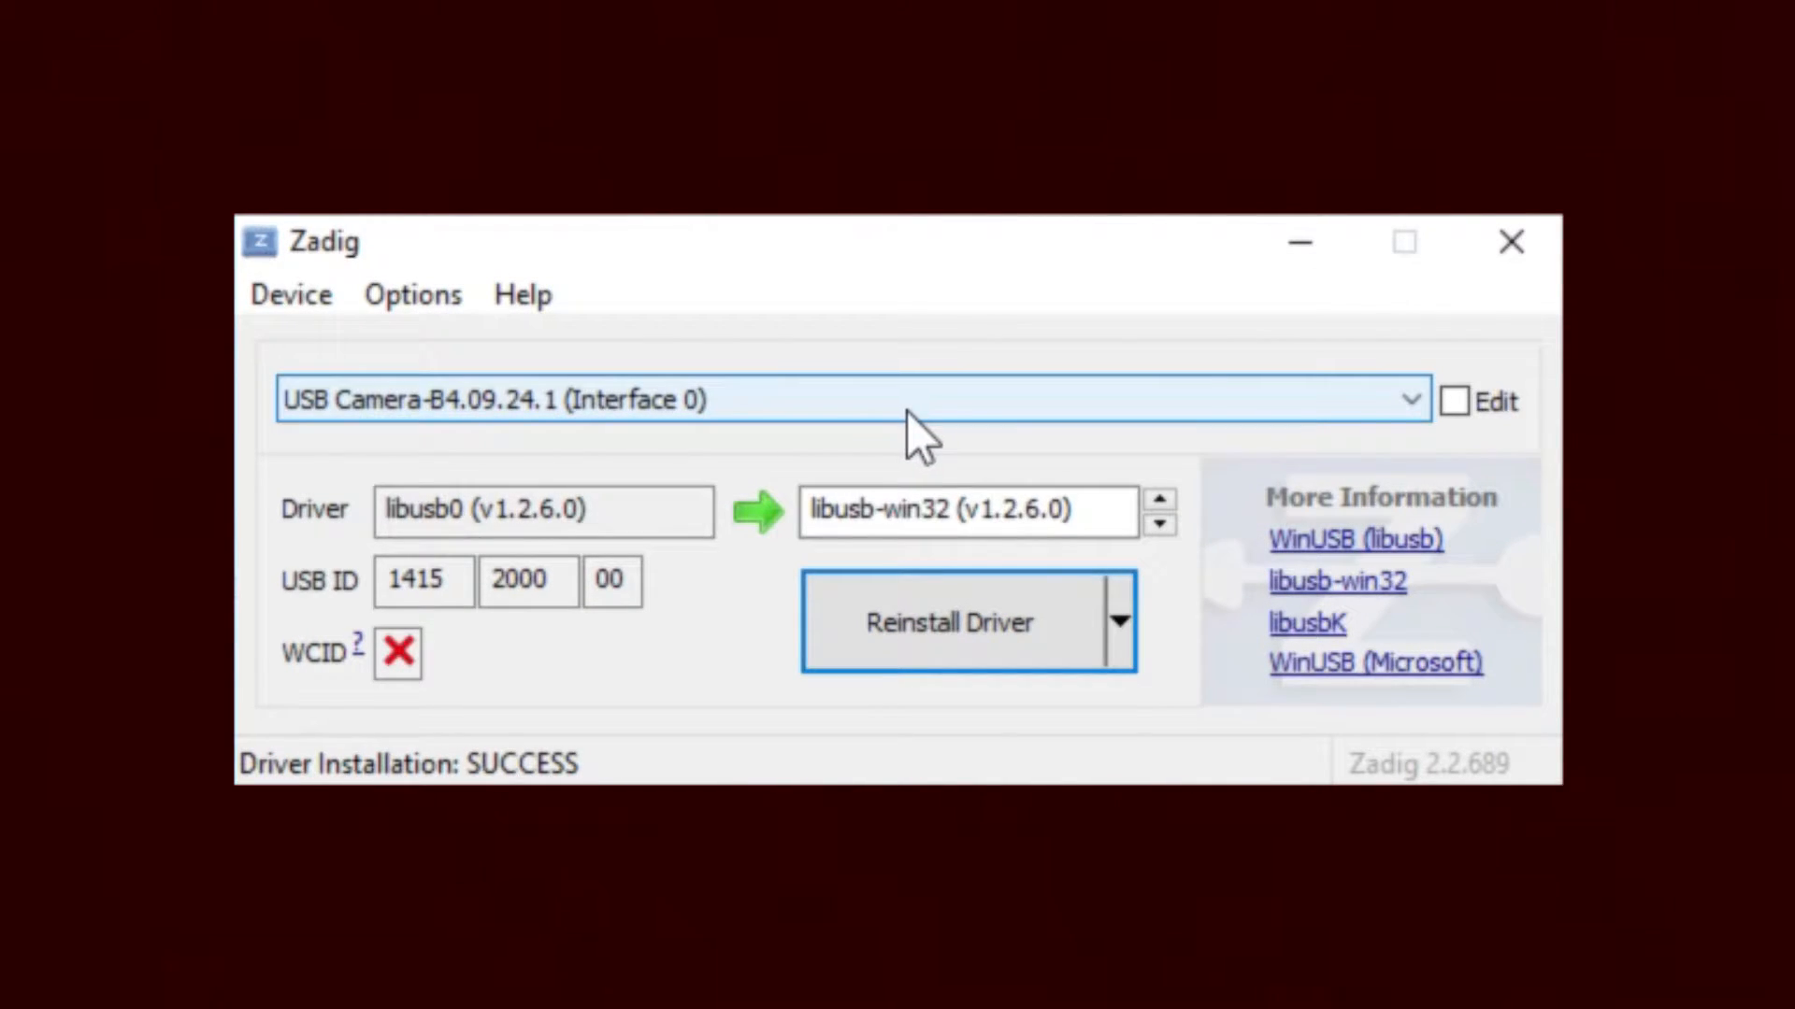
pyautogui.click(1412, 399)
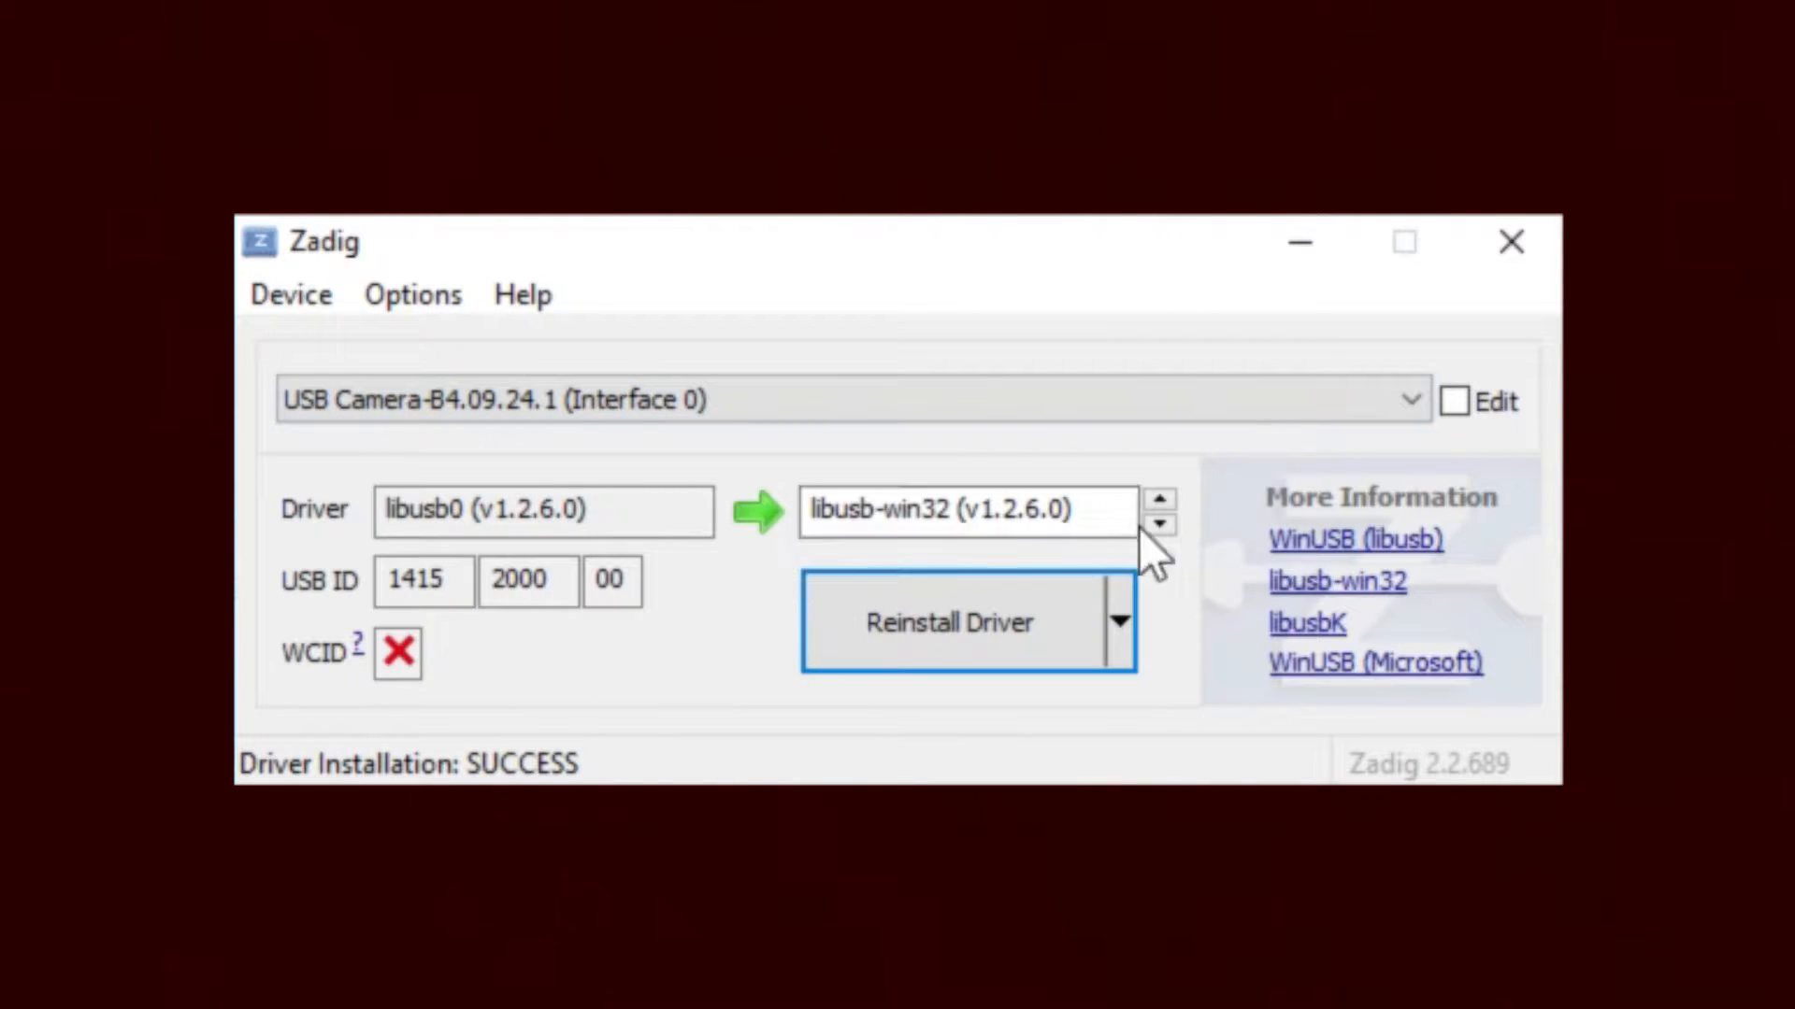
pyautogui.click(950, 622)
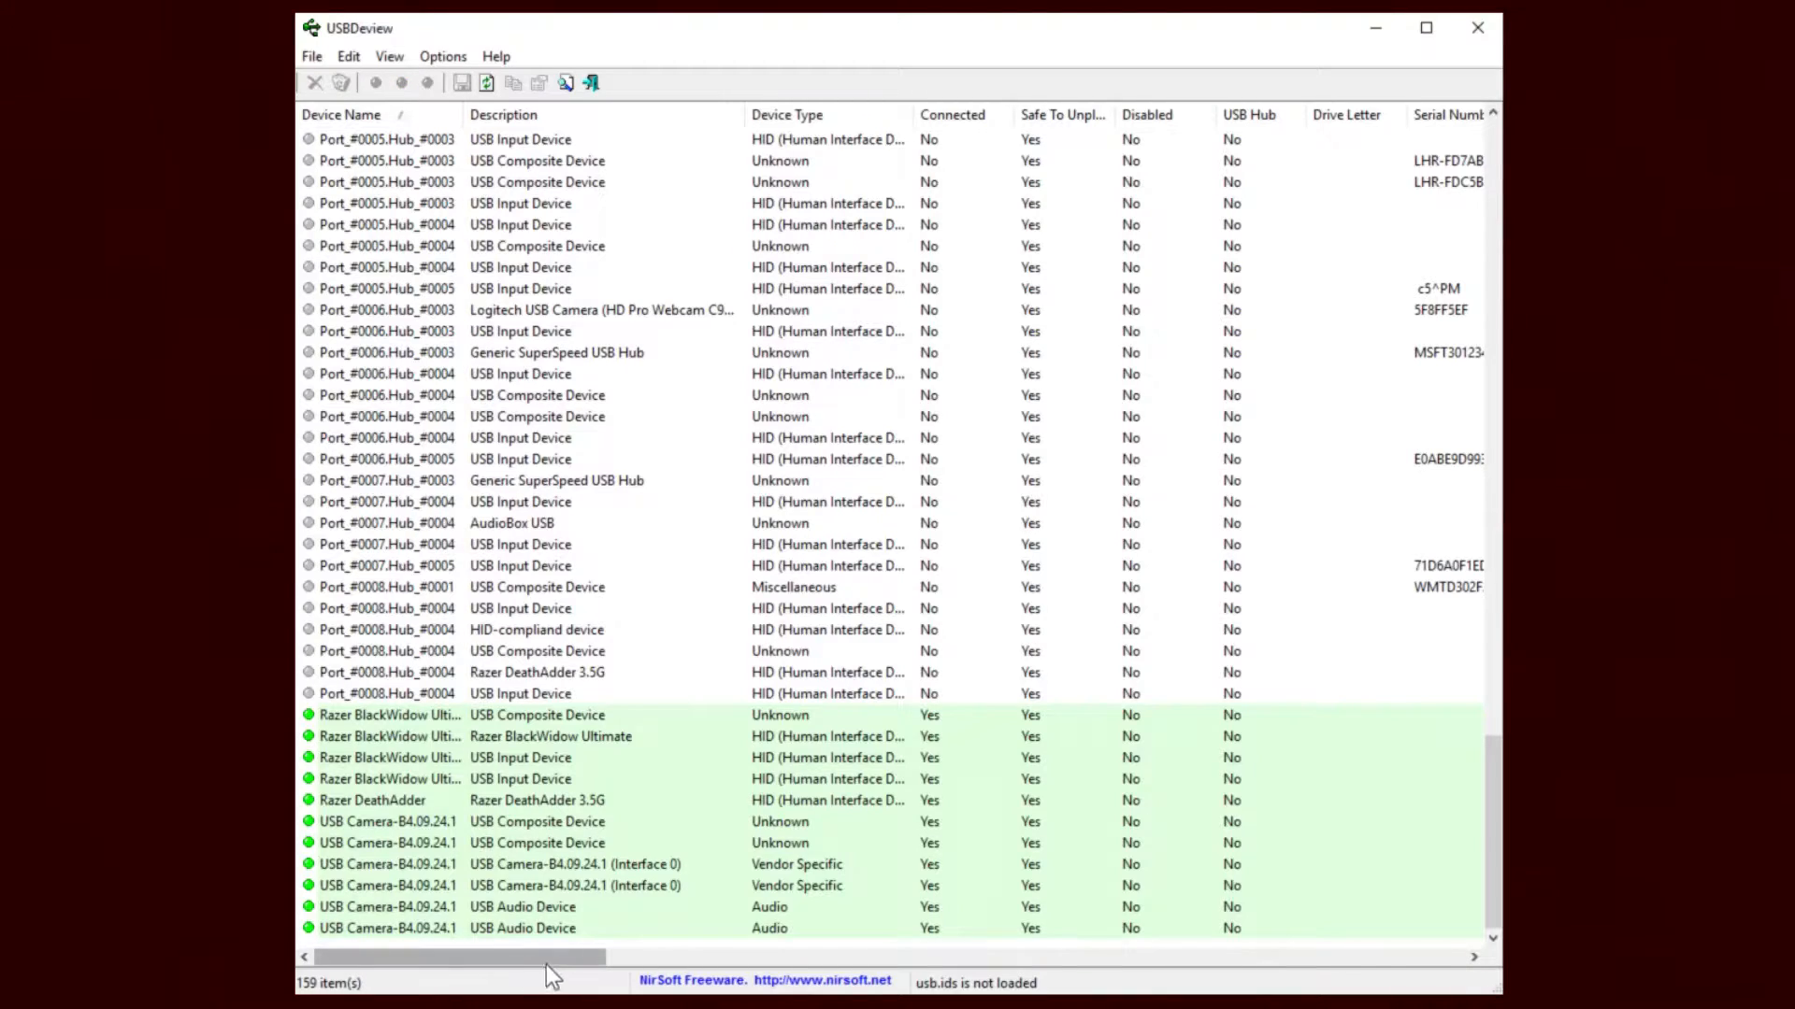
pyautogui.hscroll(3)
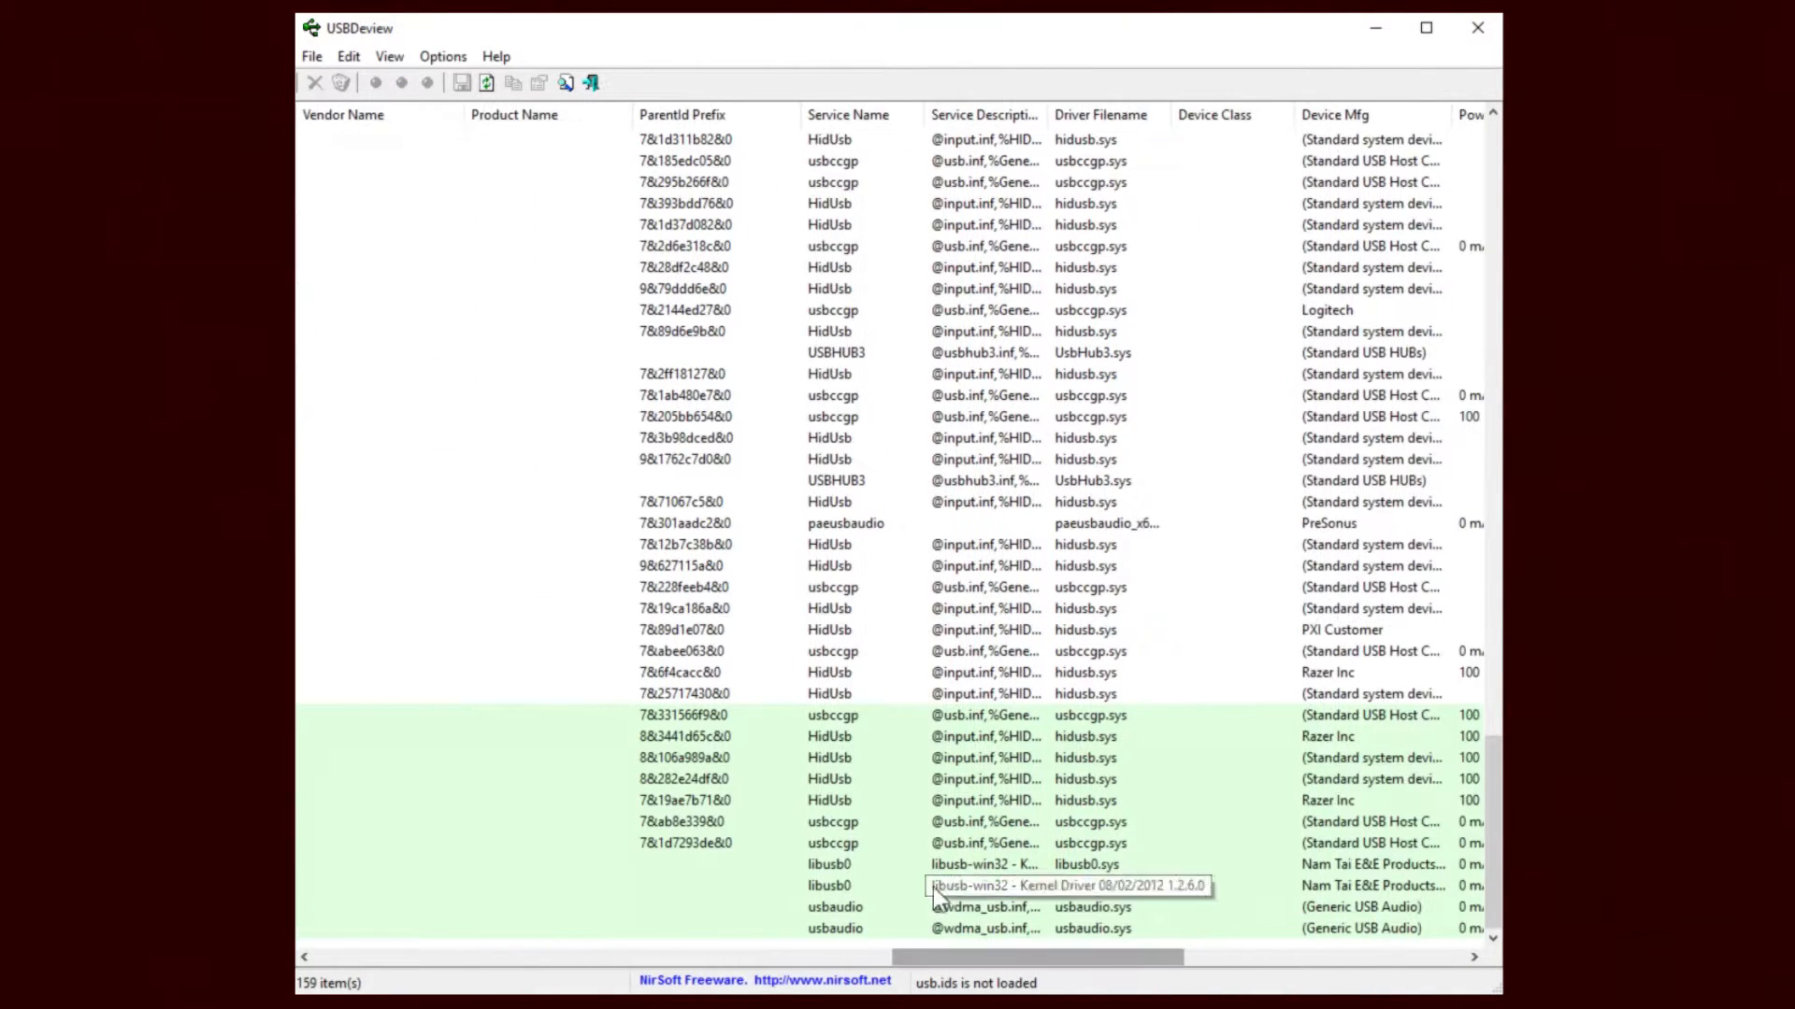
pyautogui.moveTo(984, 877)
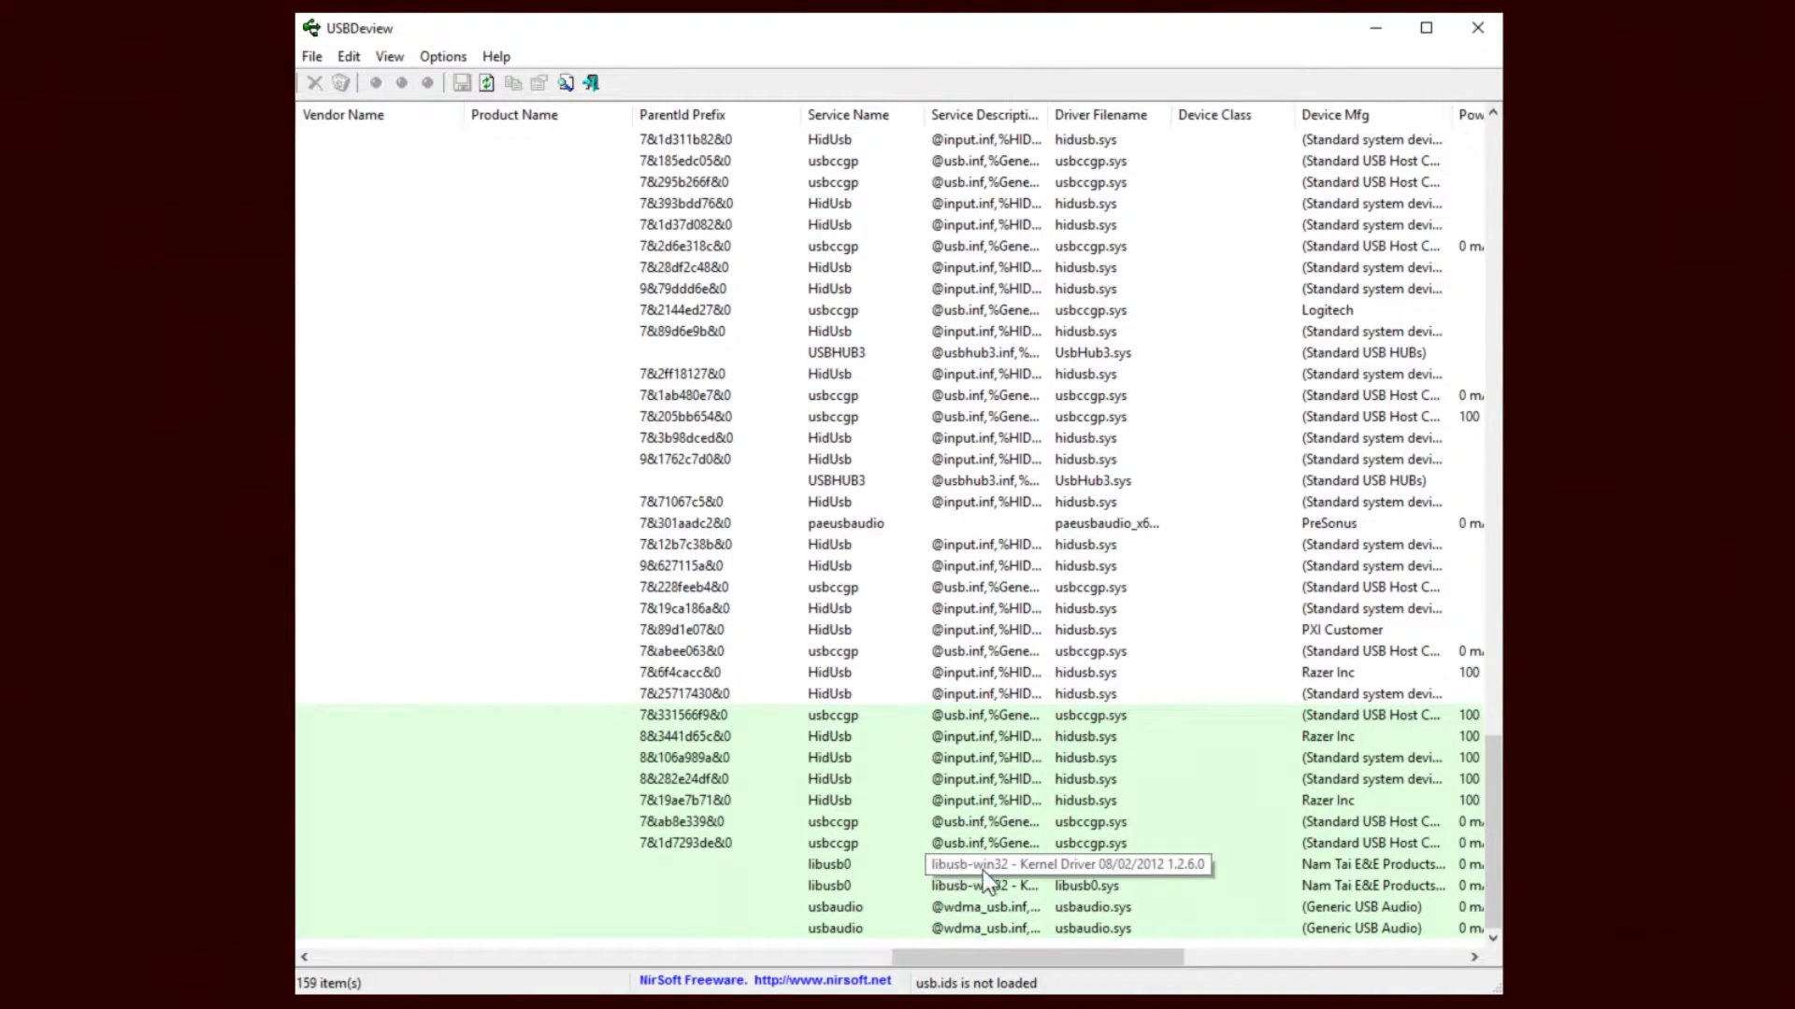
pyautogui.moveTo(944, 906)
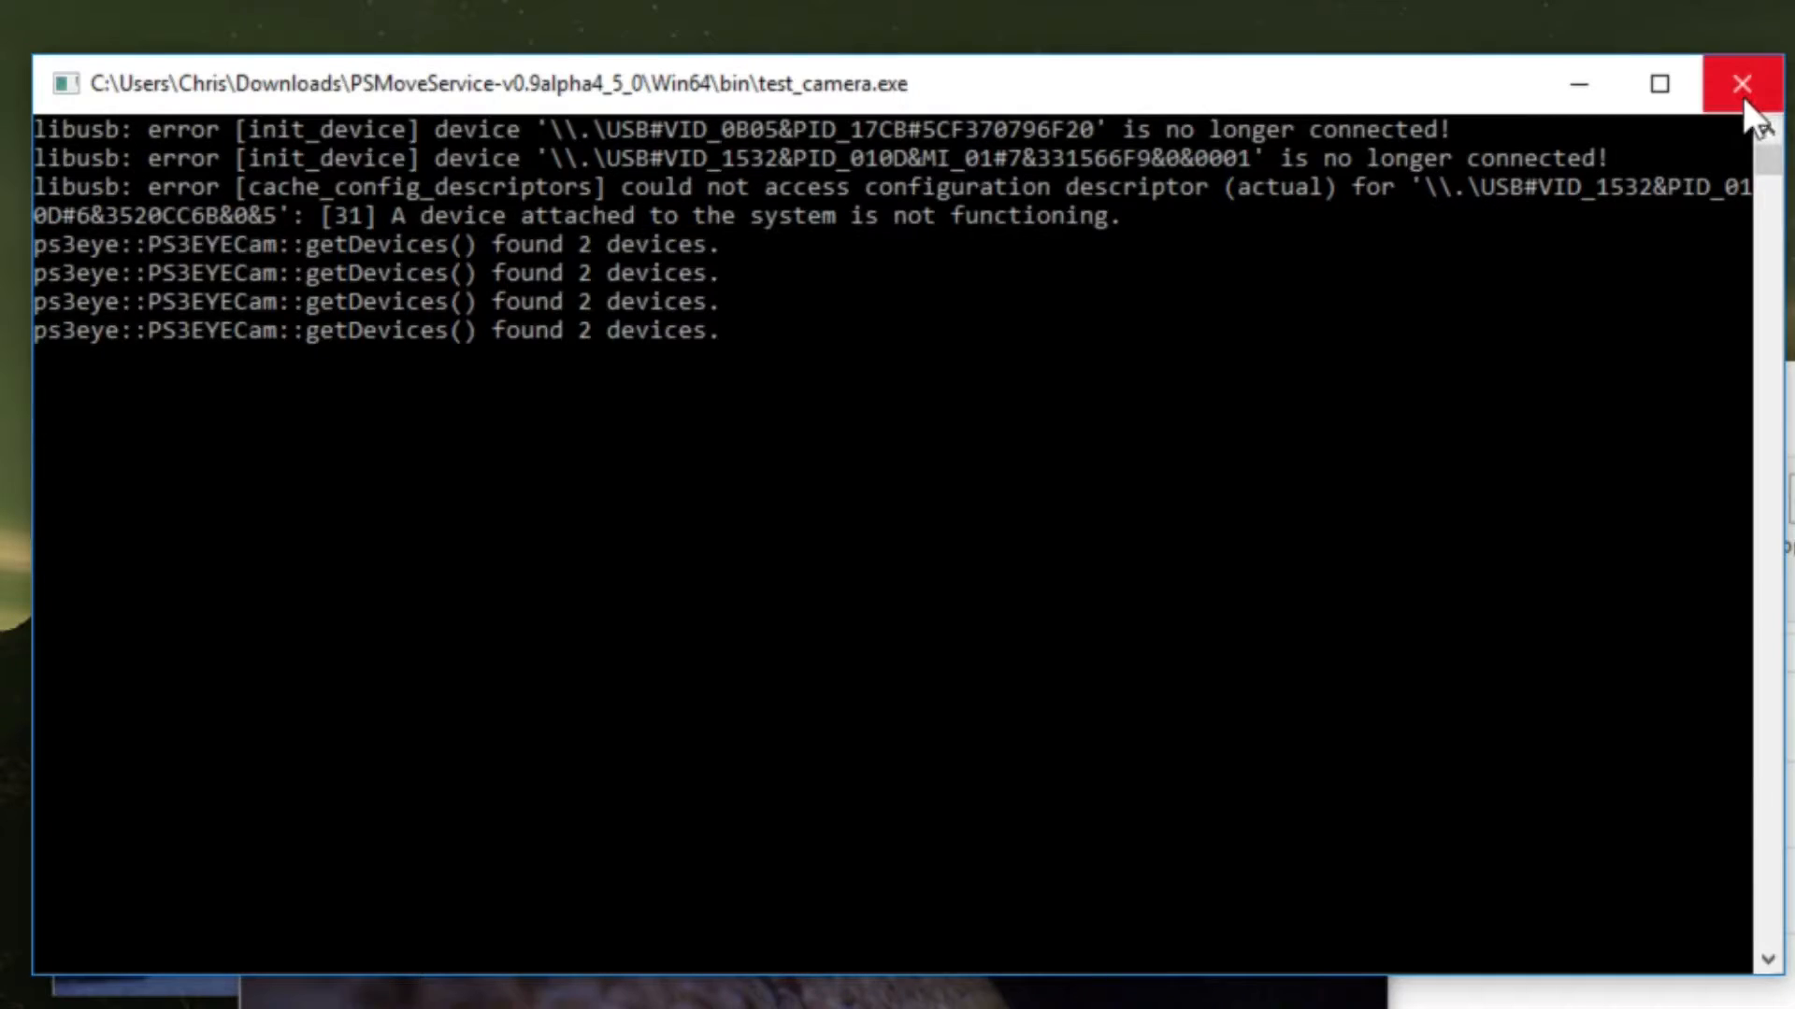
pyautogui.moveTo(1740, 83)
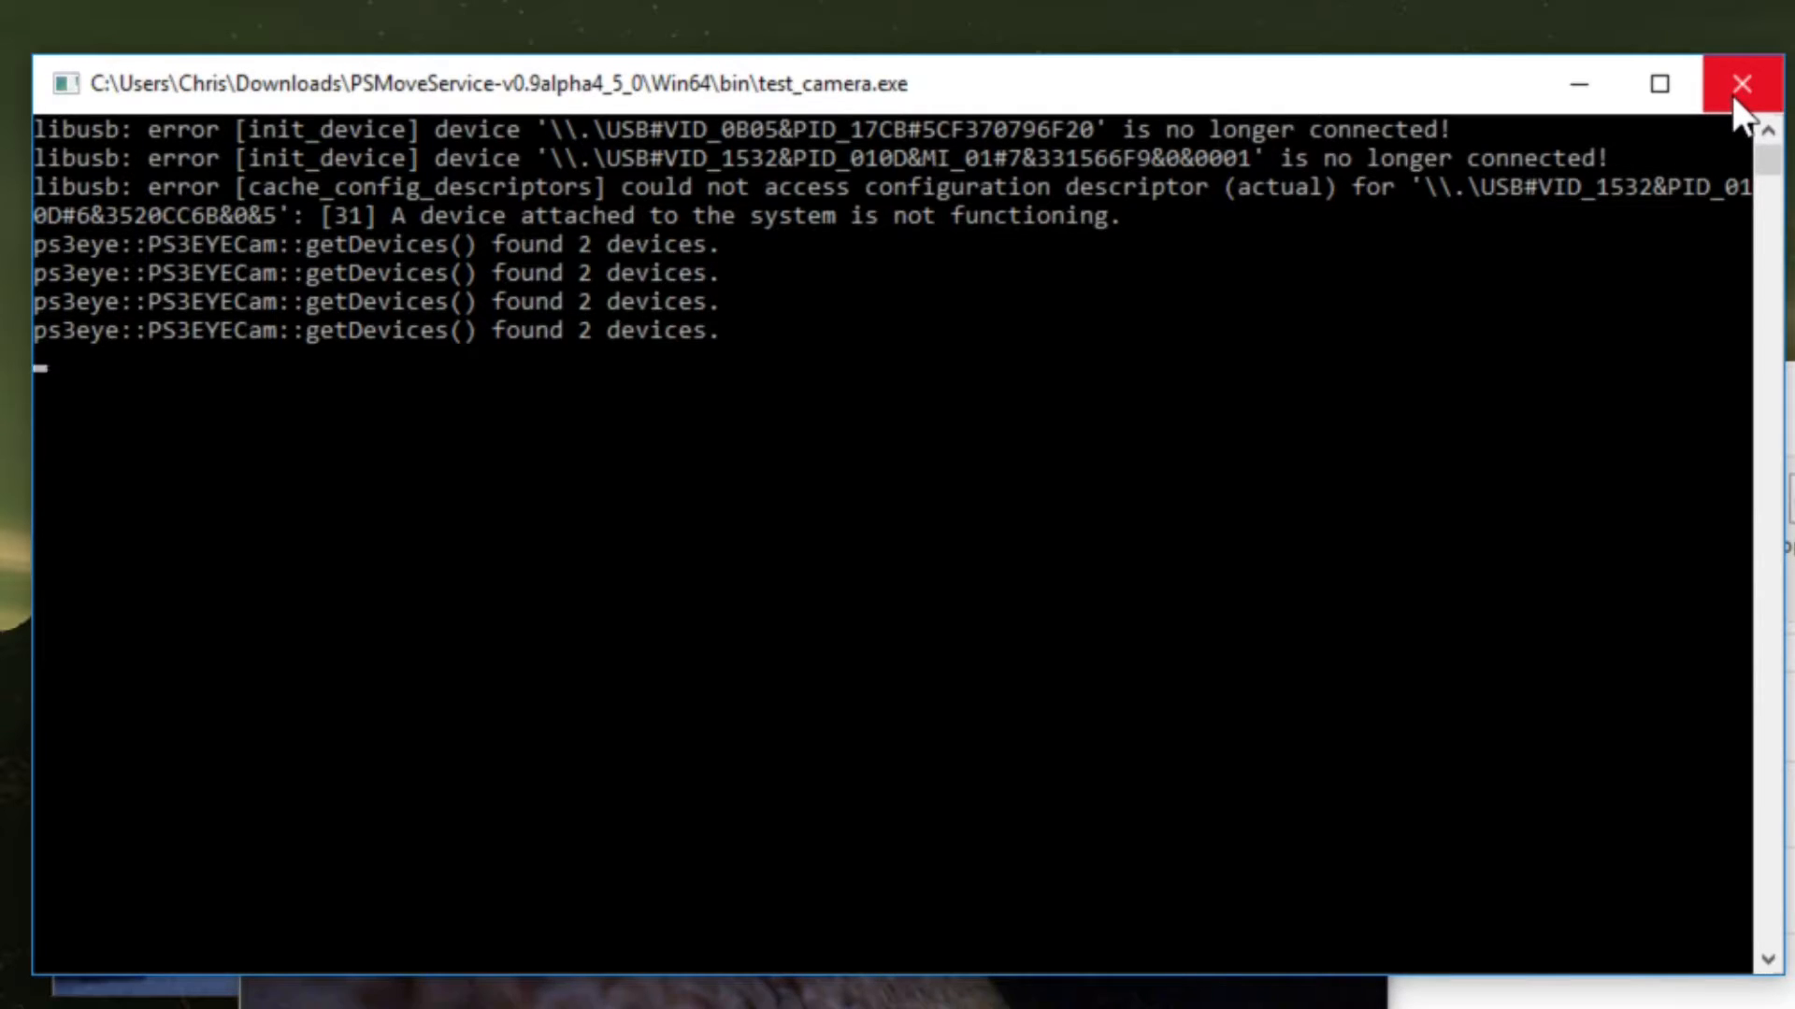
# Step: Close the test_camera.exe console once PS3EYECam reports finding 2 devices
pyautogui.click(1740, 83)
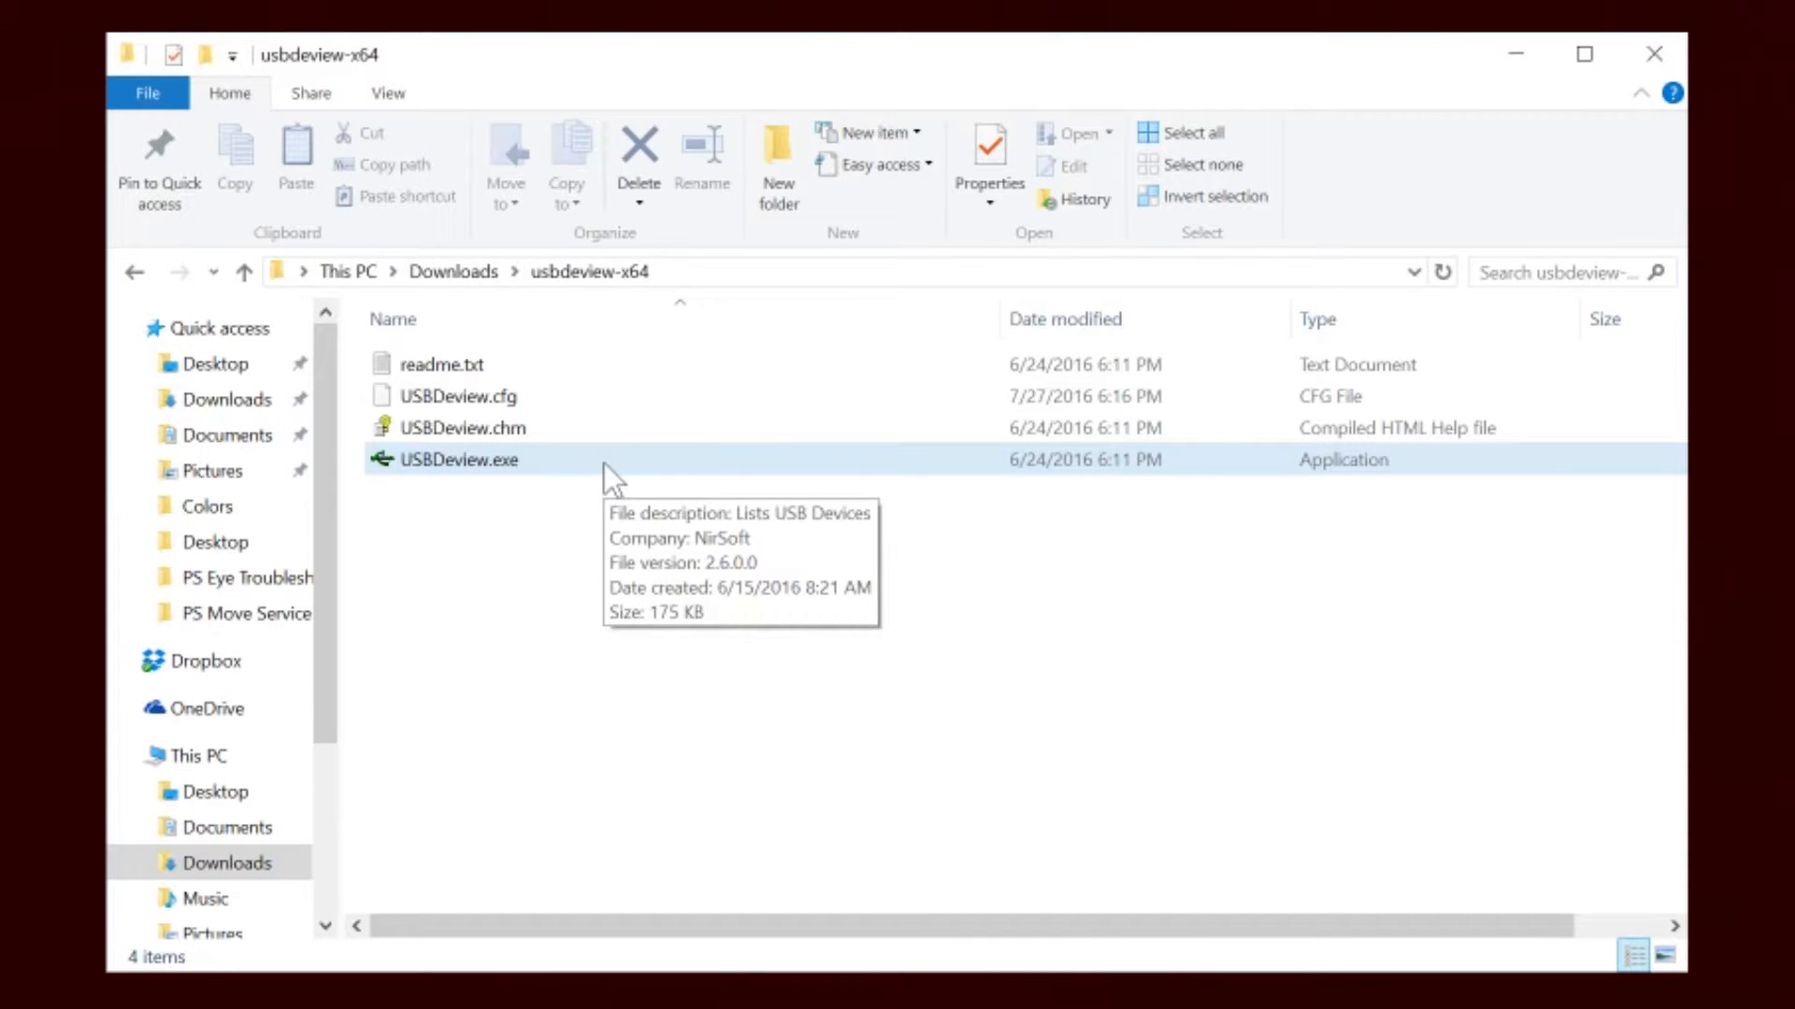
# Step: Run USBDeview.exe from the usbdeview-x64 folder as administrator
pyautogui.rightClick(458, 459)
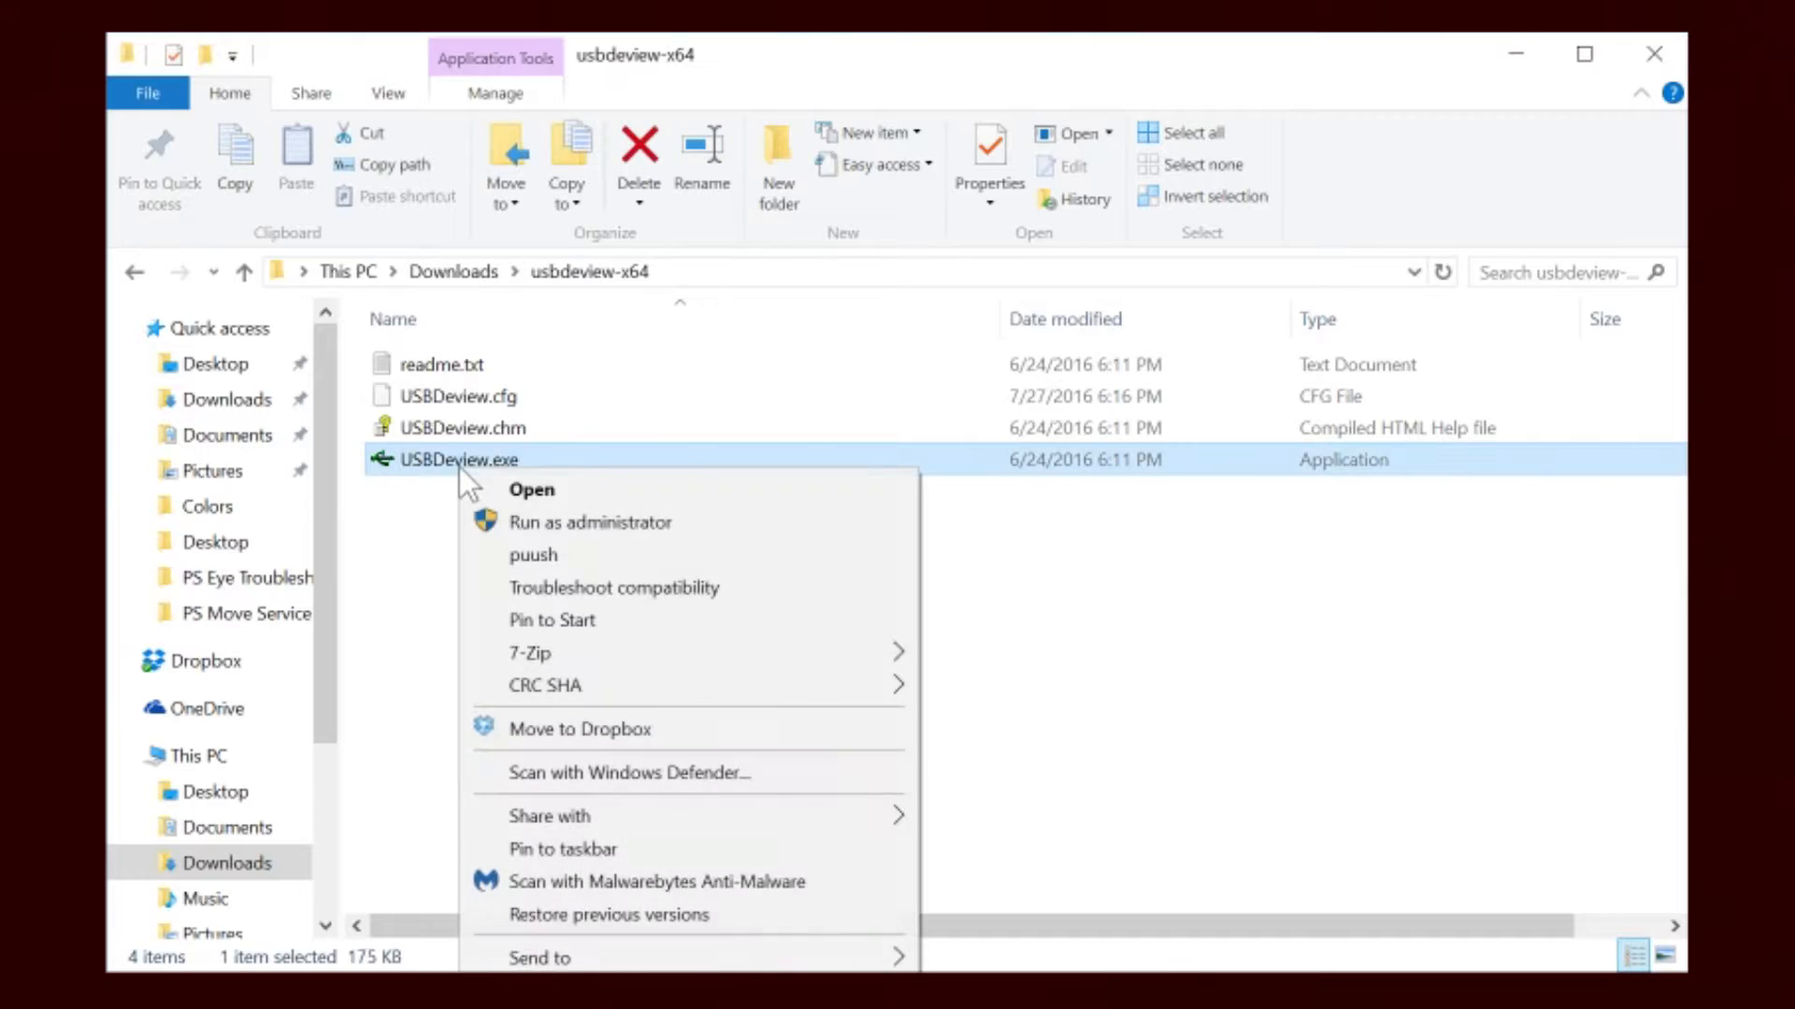
pyautogui.moveTo(590, 522)
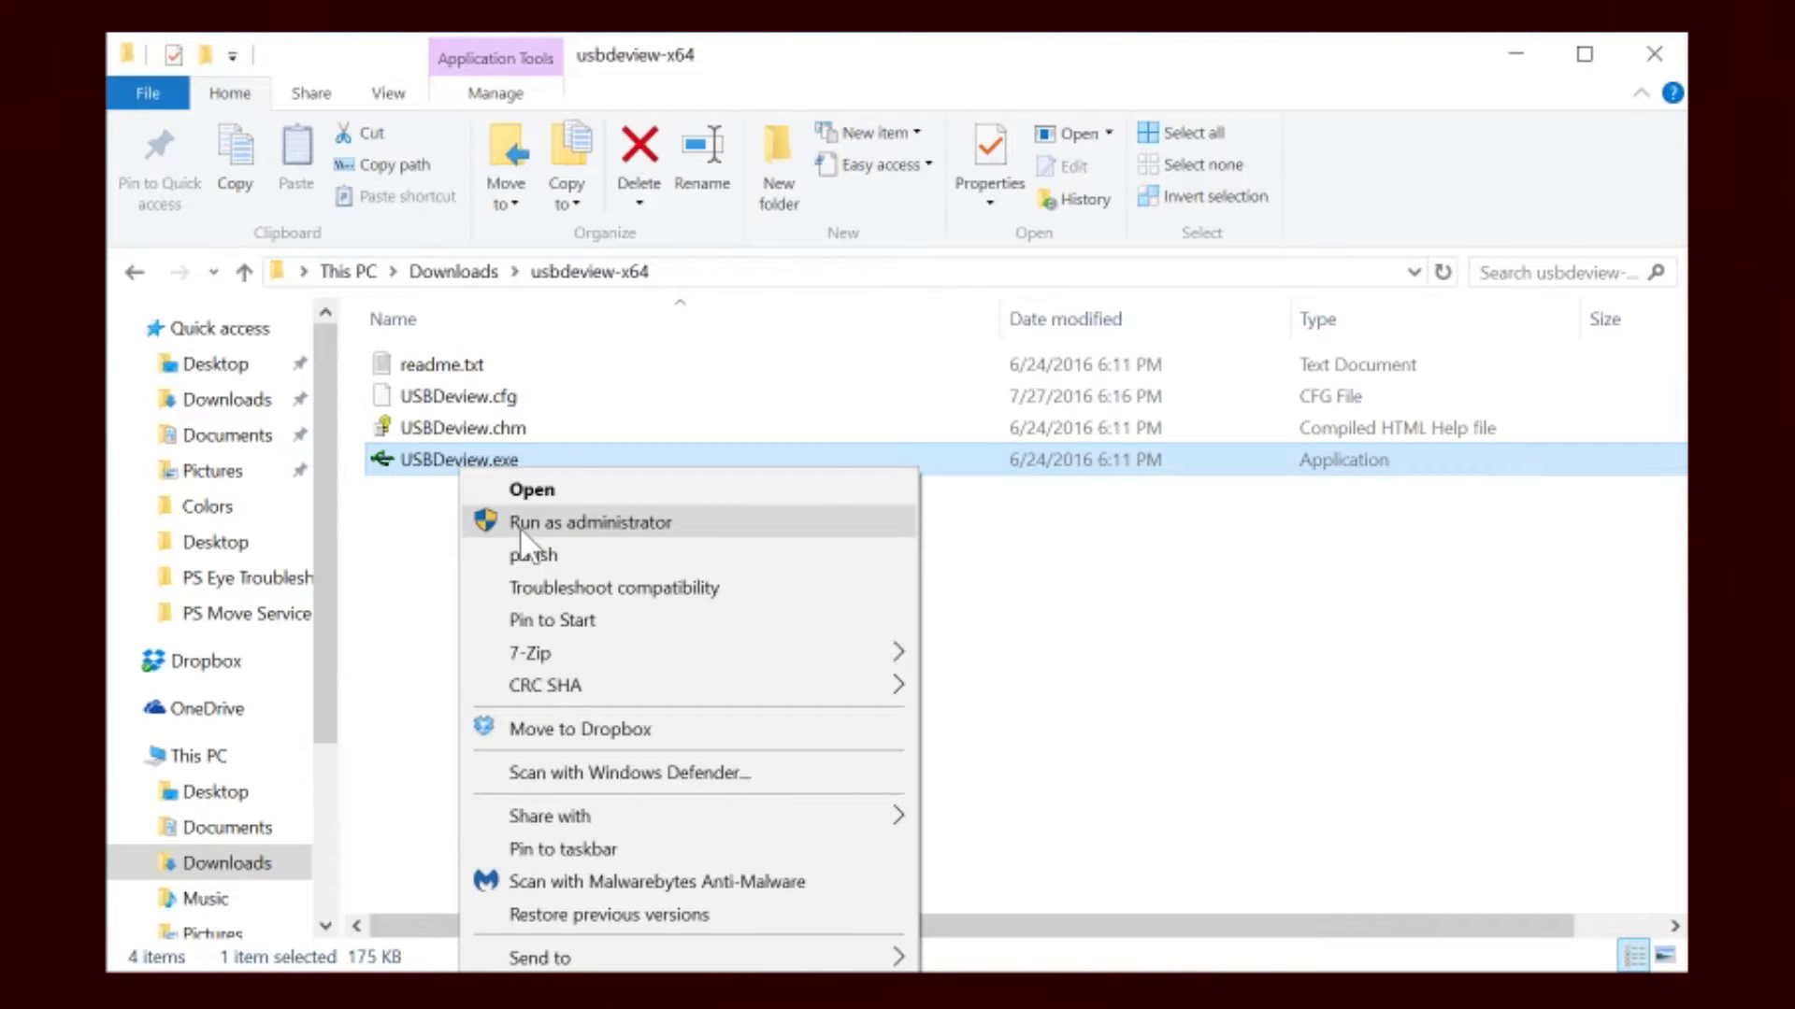
pyautogui.click(590, 522)
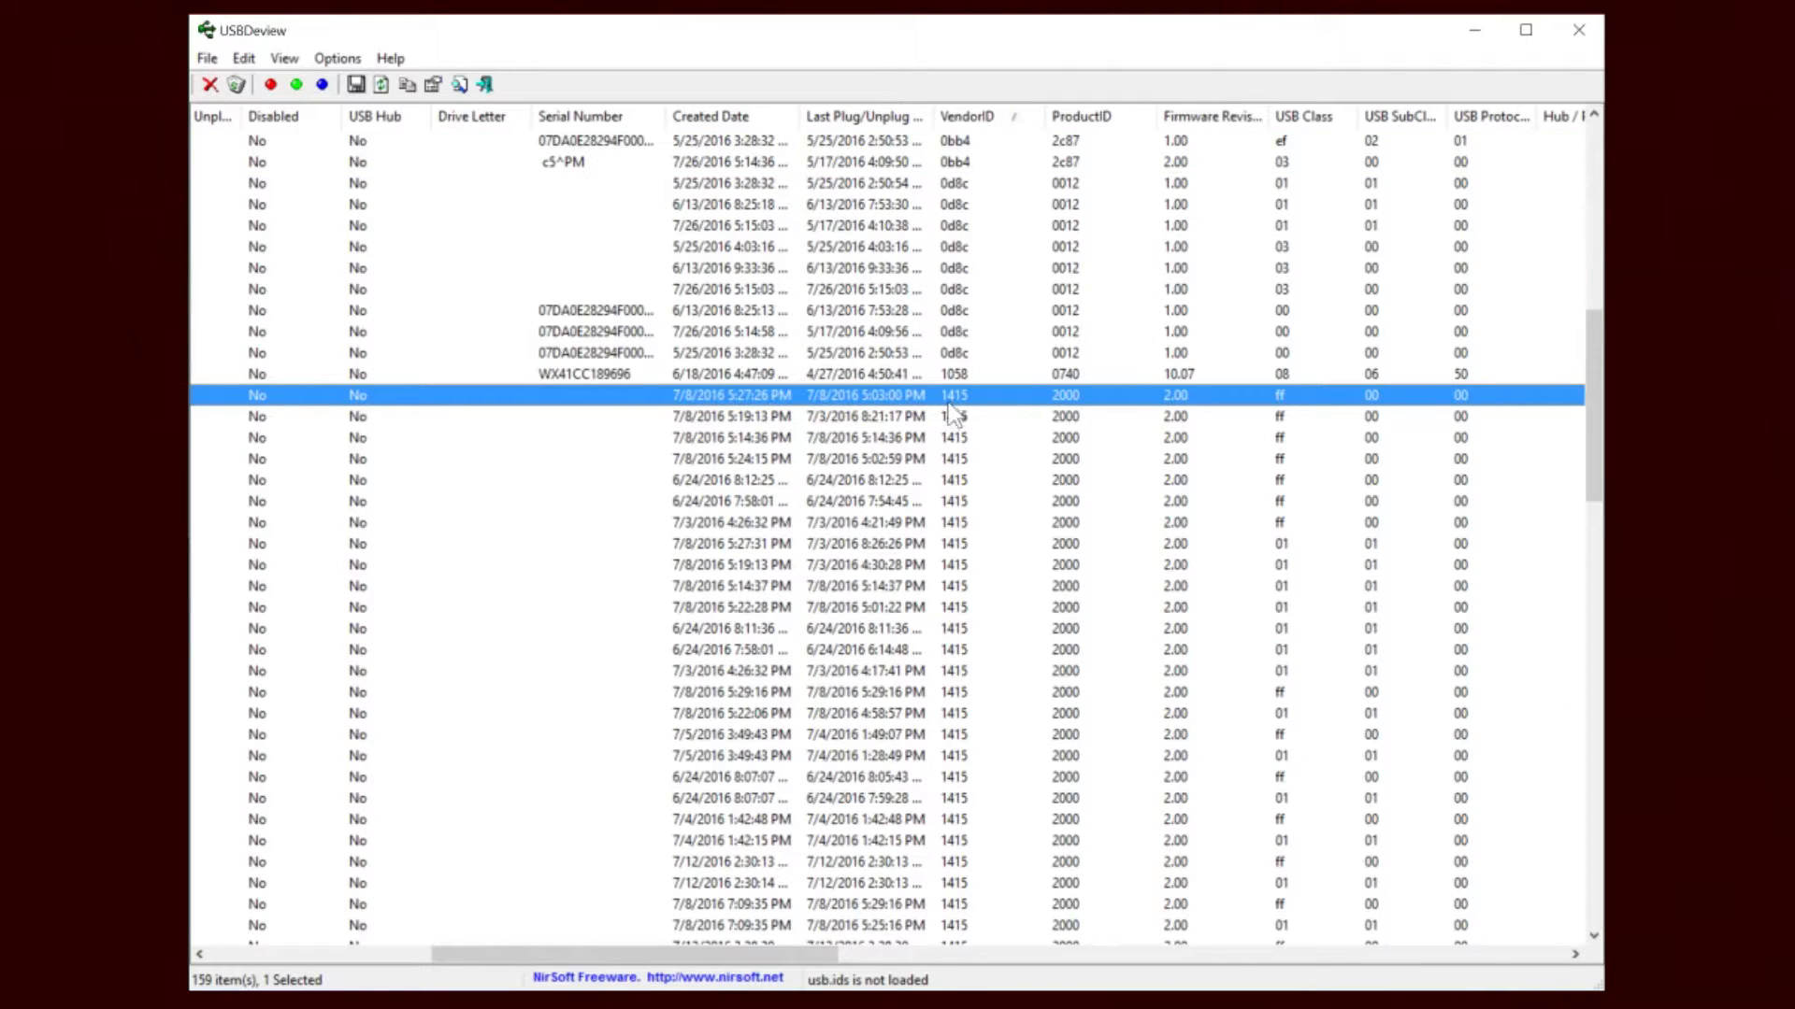
pyautogui.moveTo(998, 407)
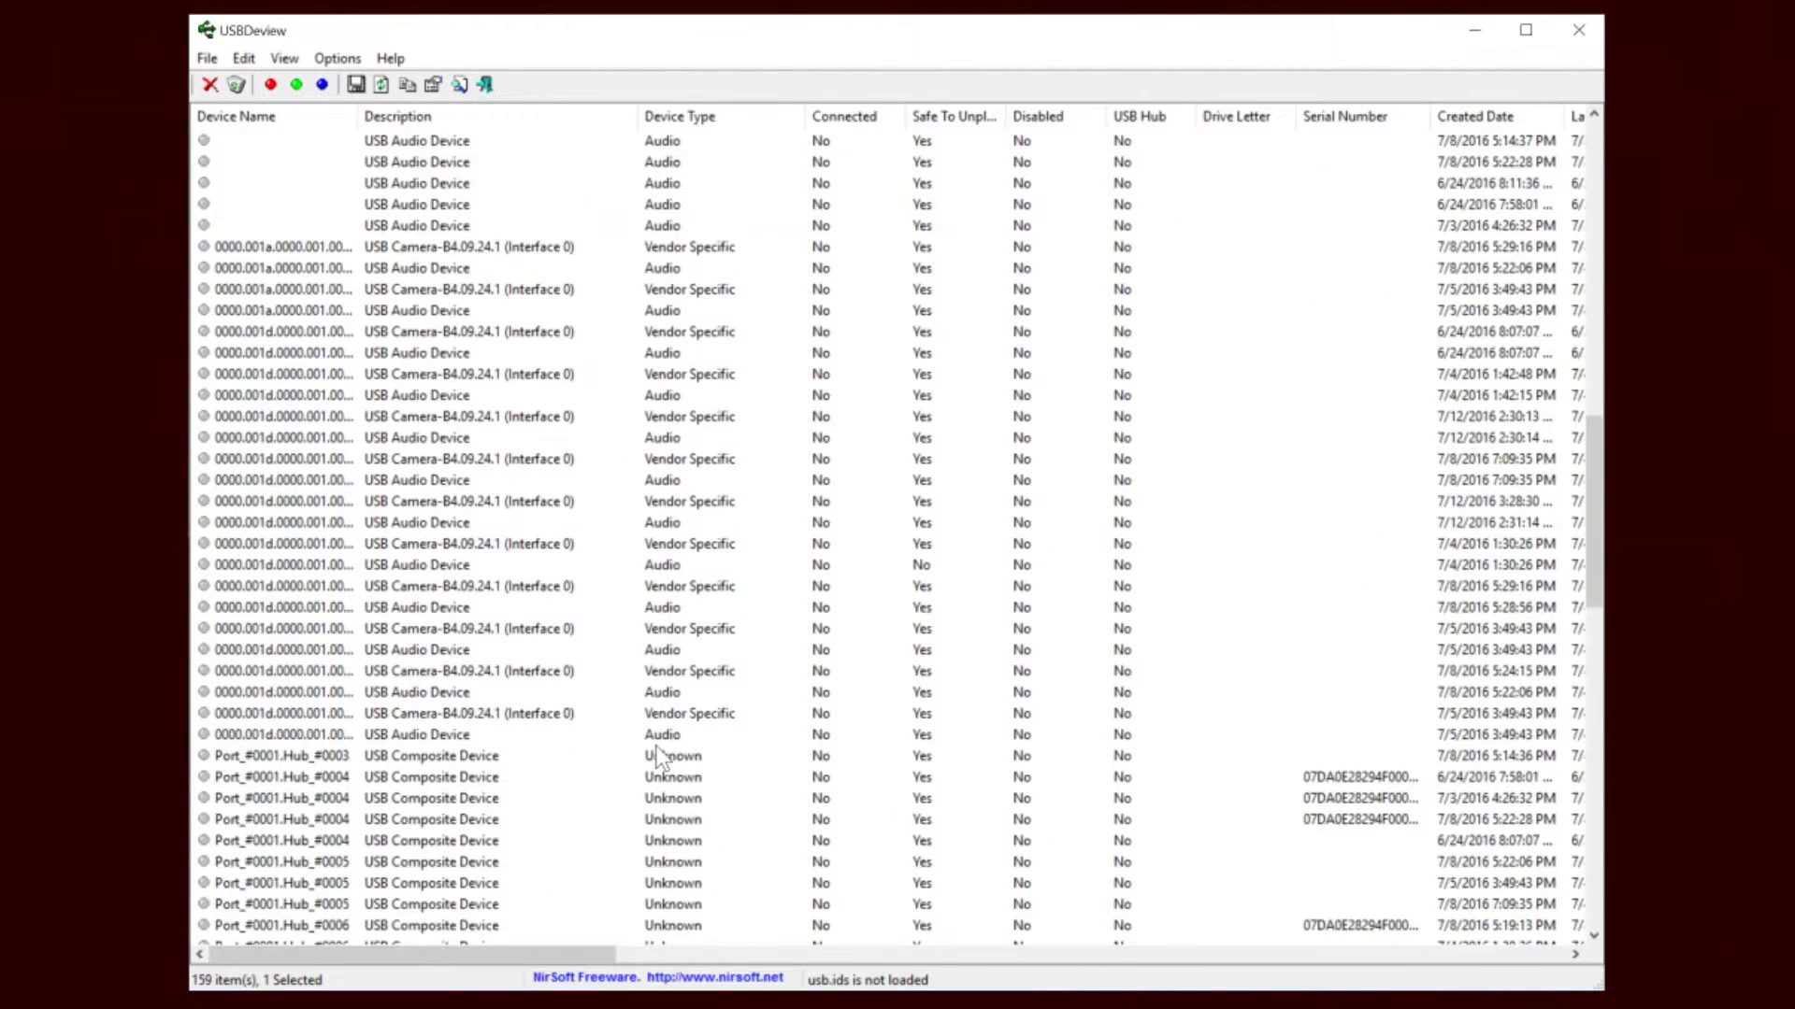
# Step: Scroll to the VendorID 1415 / ProductID 2000 camera rows and open their context menu
pyautogui.scroll(-3)
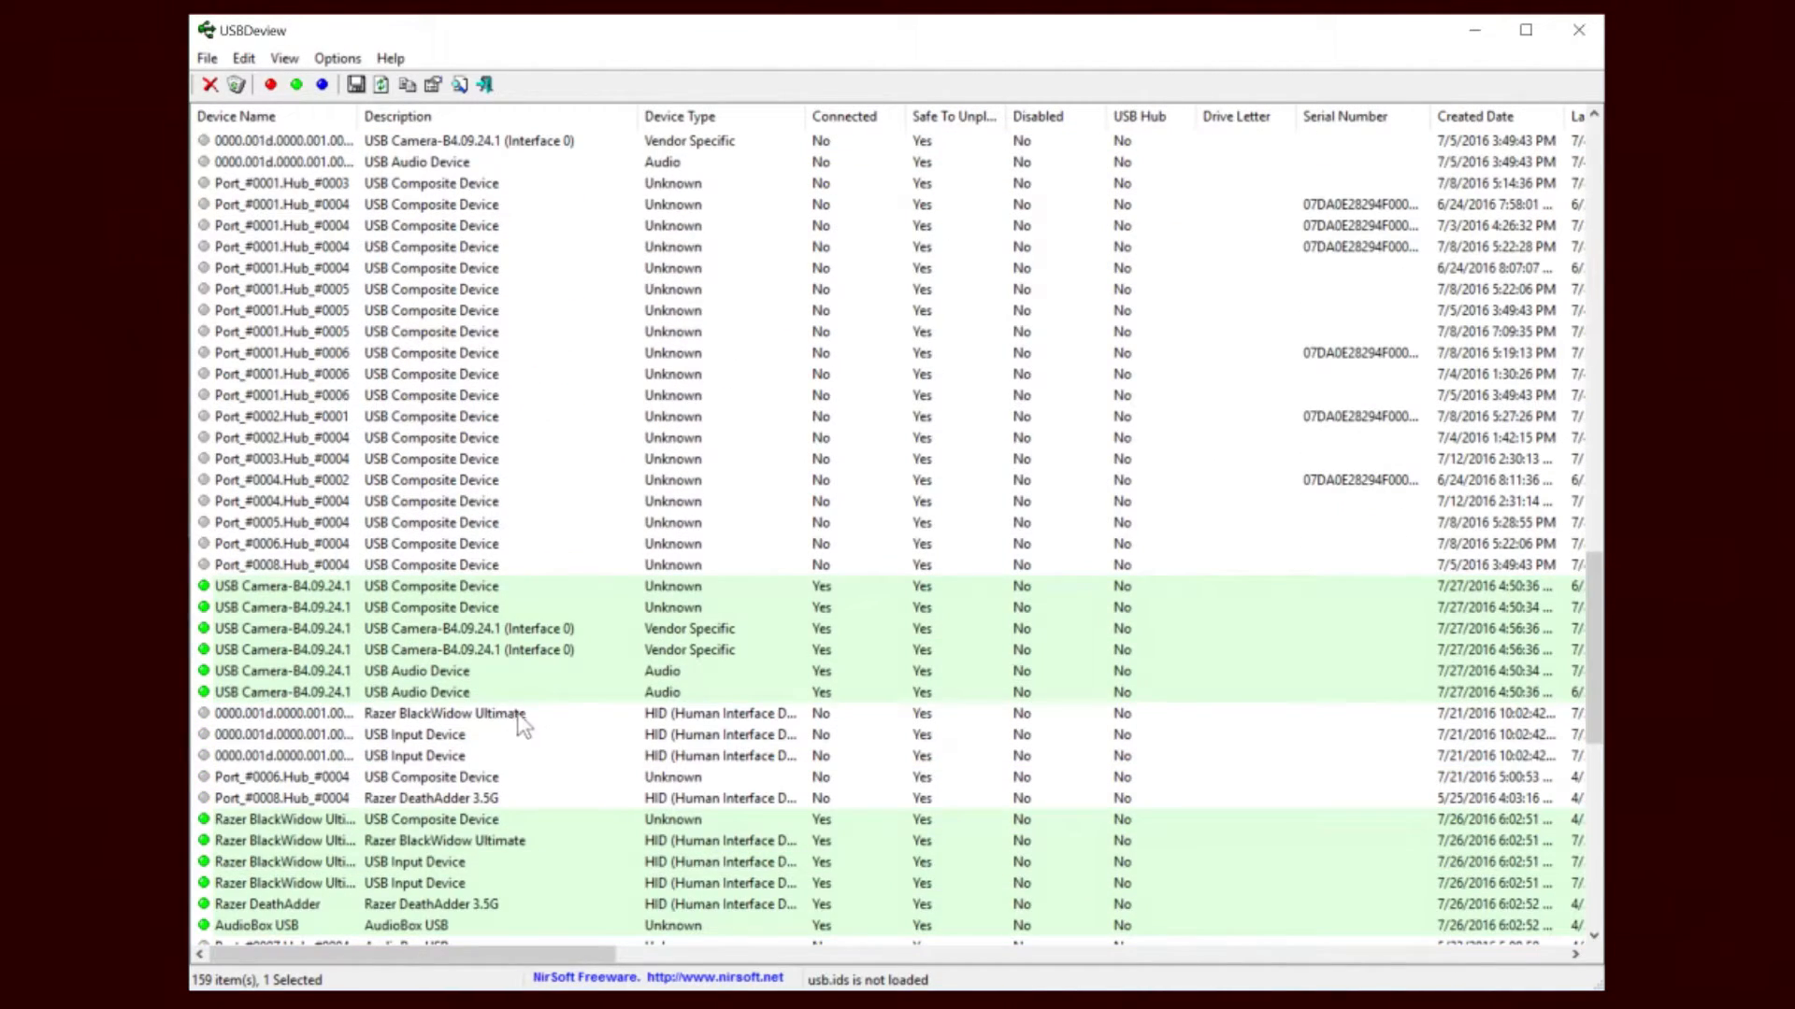
pyautogui.hscroll(3)
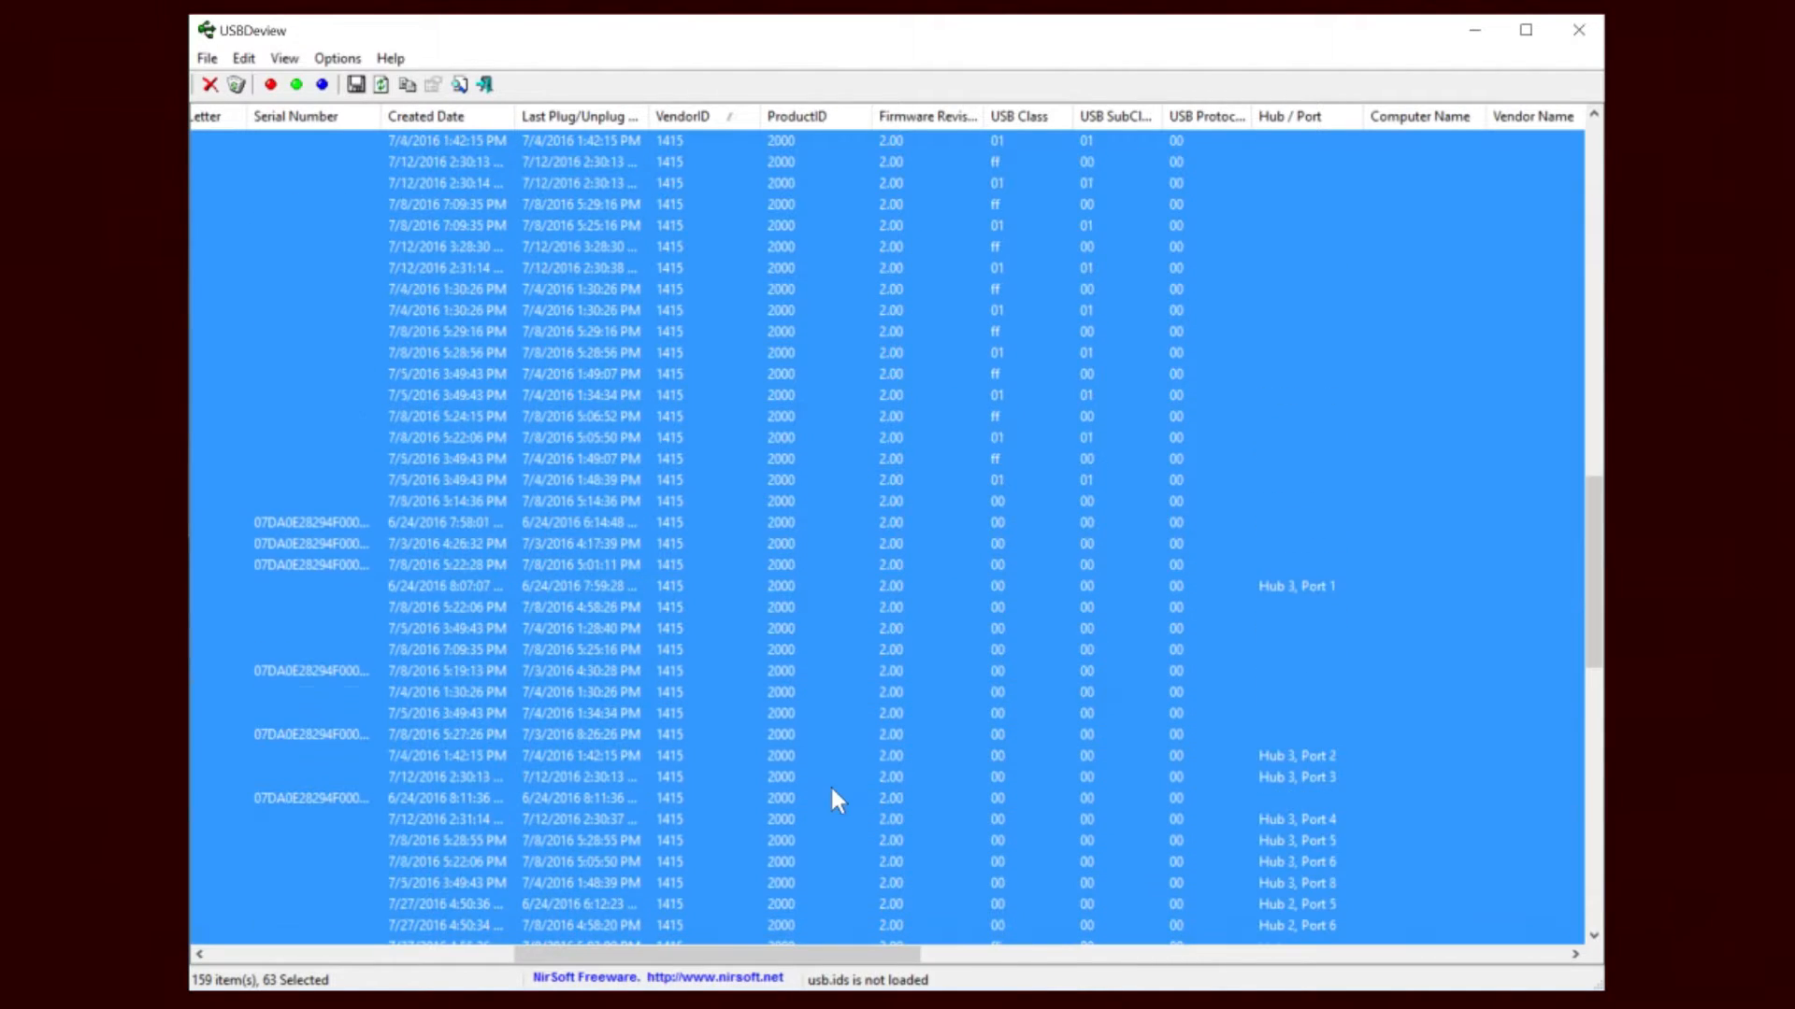
pyautogui.rightClick(832, 799)
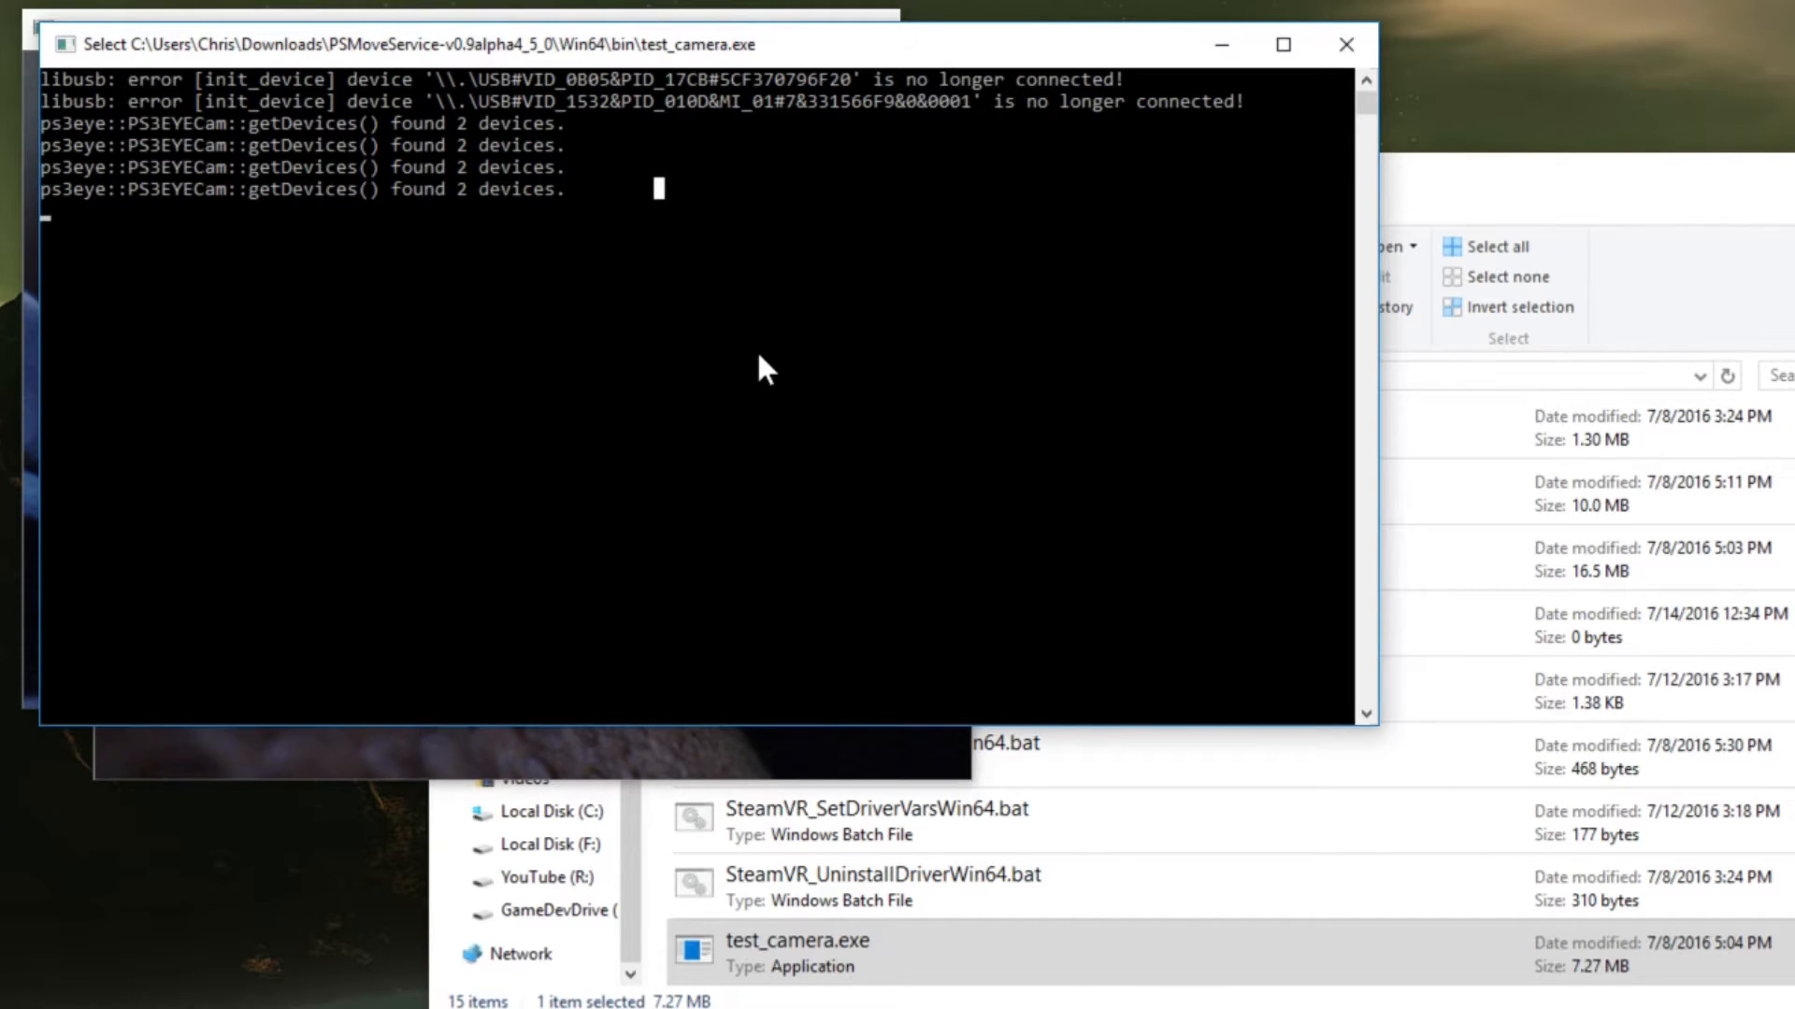
pyautogui.moveTo(778, 357)
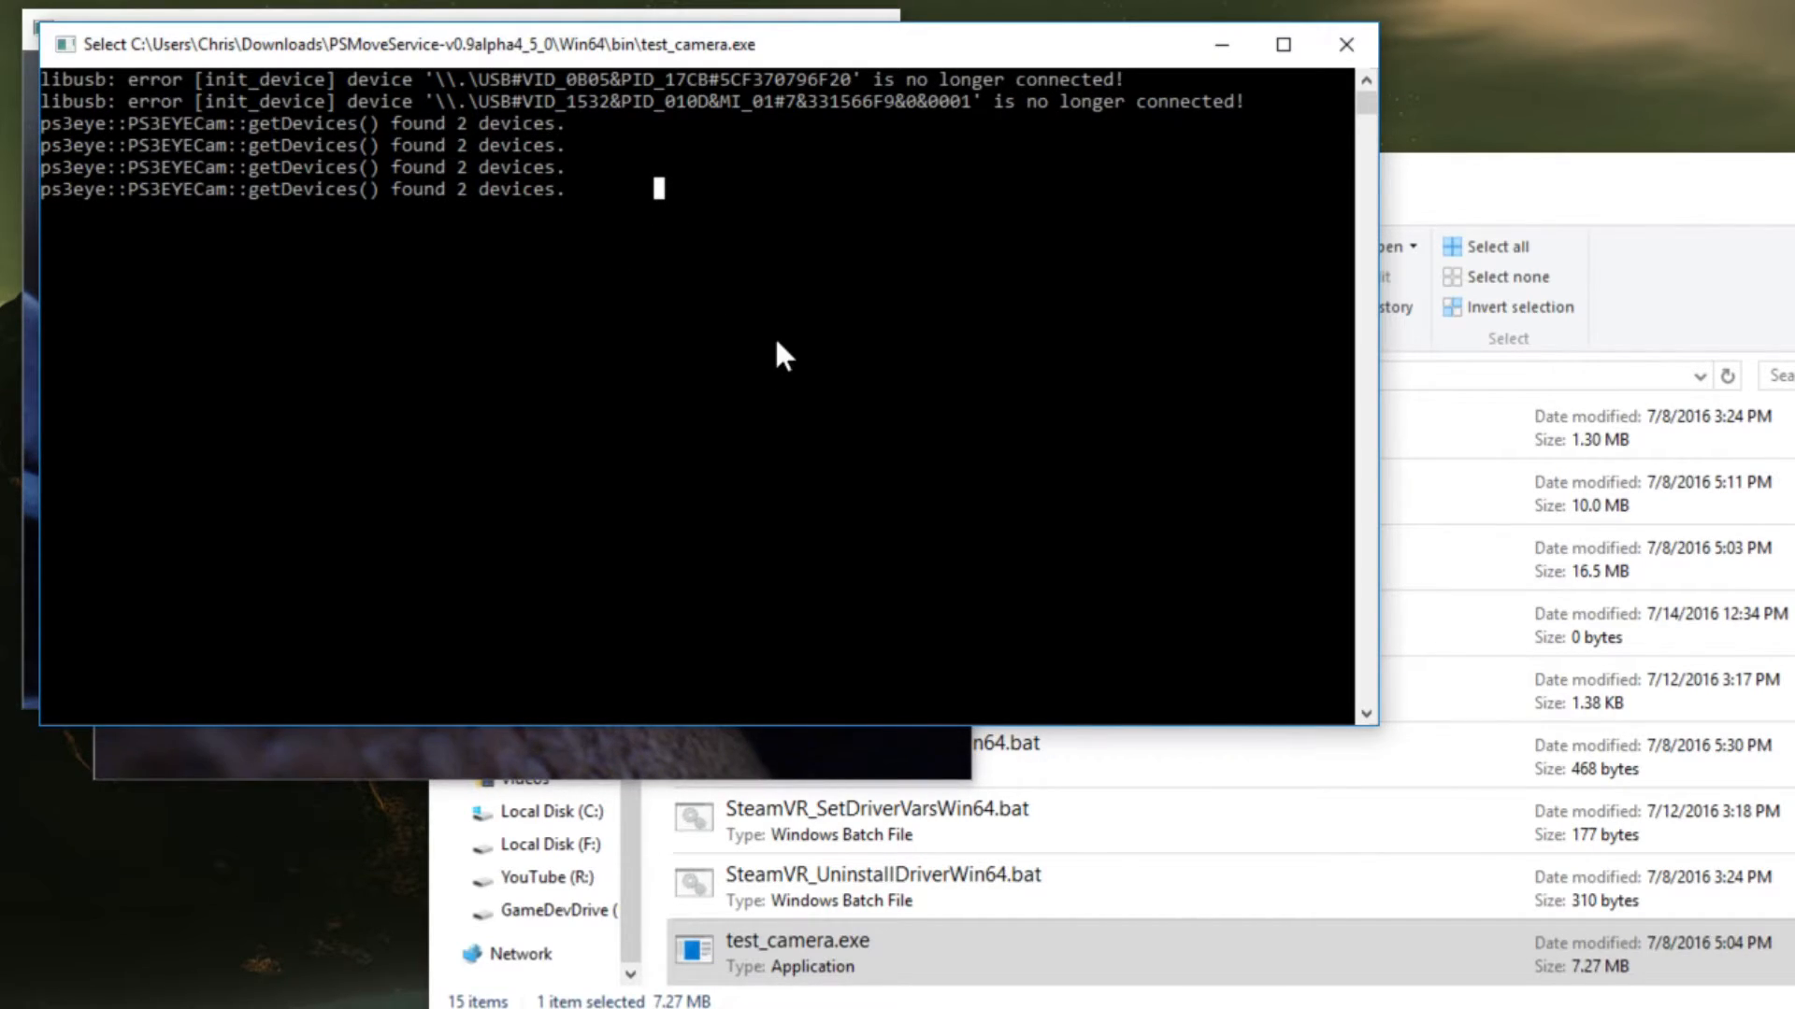